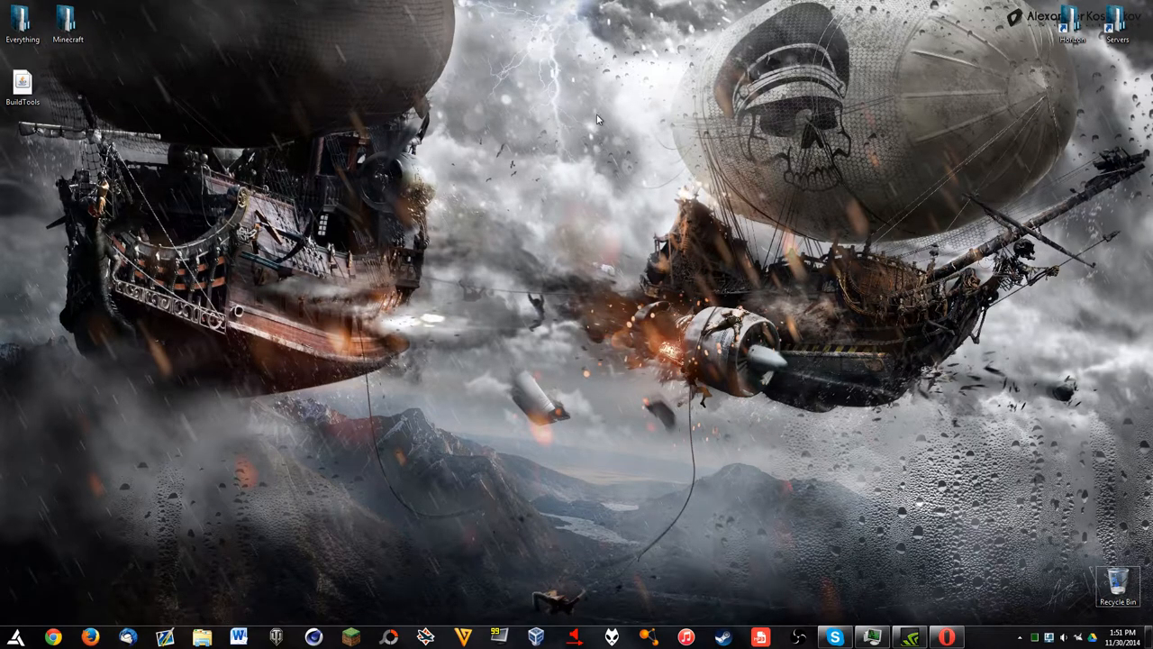
pyautogui.moveTo(808, 401)
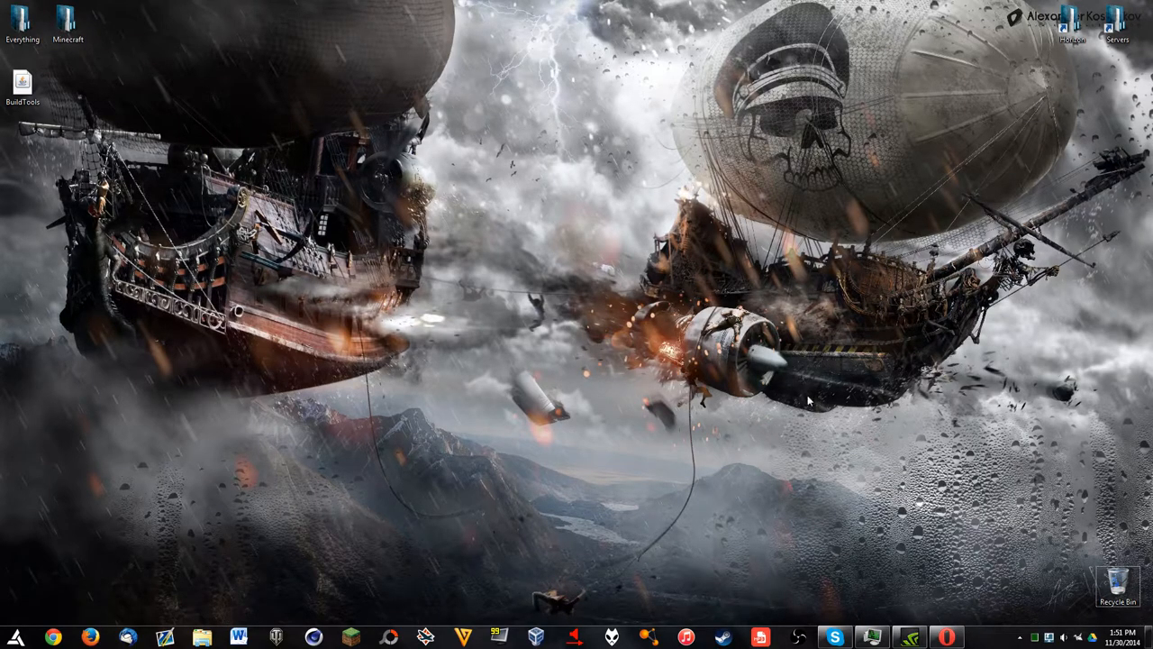
pyautogui.moveTo(354, 331)
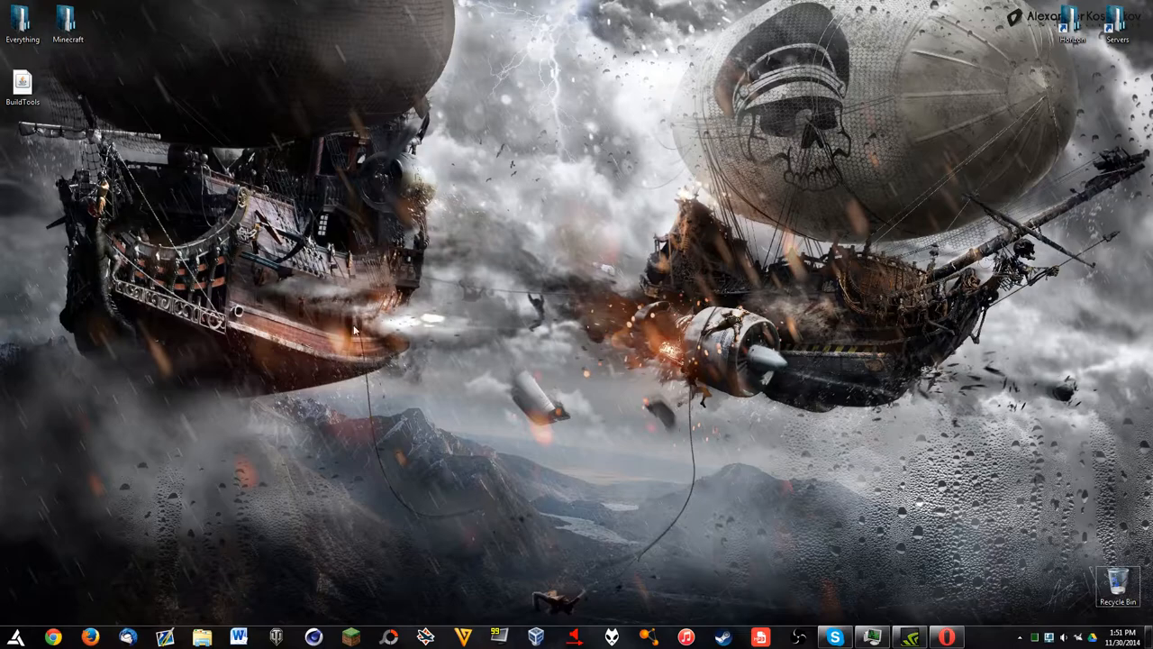
pyautogui.moveTo(812, 507)
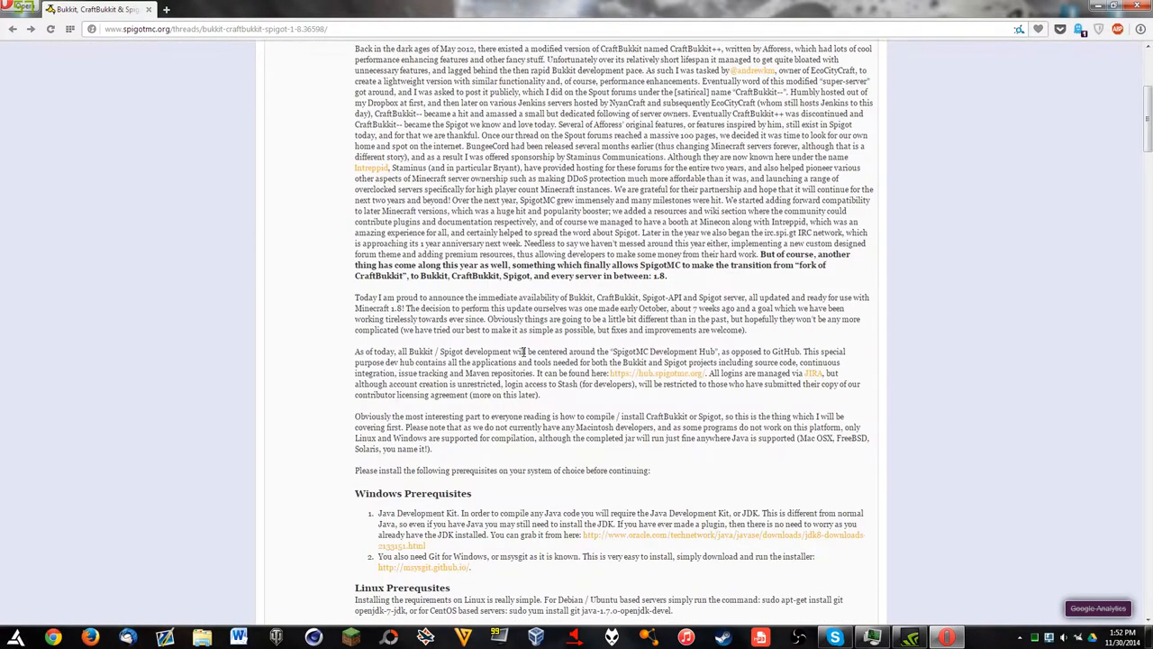
# Step: Open the Oracle JDK download link from the guide's Windows prerequisites in a new tab
pyautogui.scroll(-3)
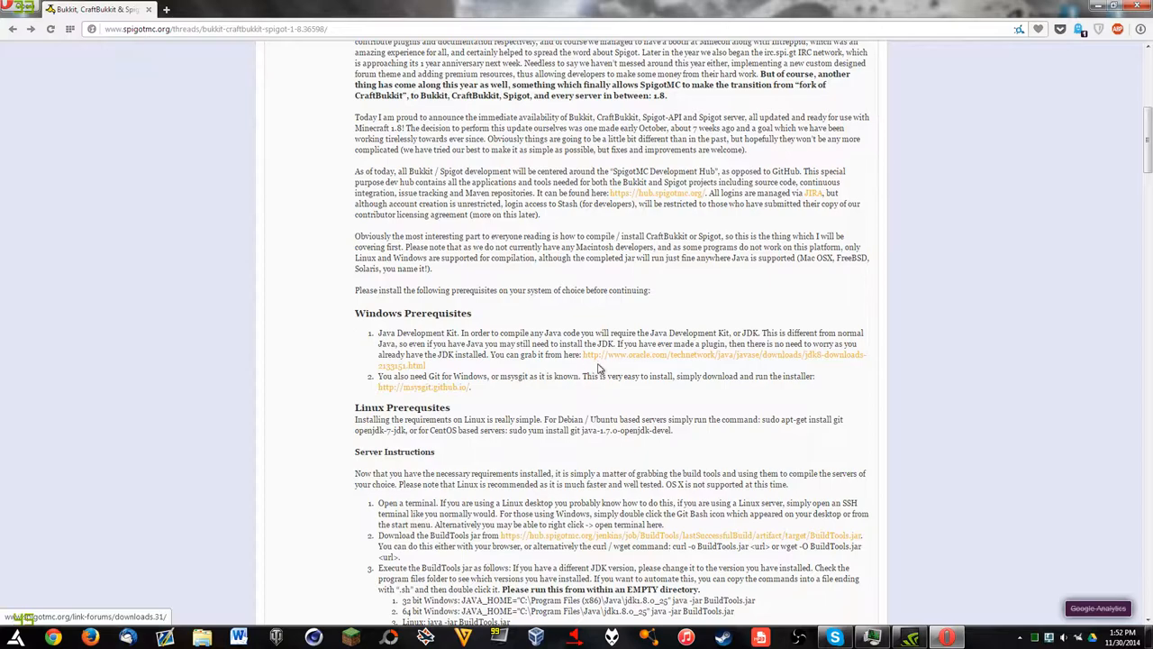
pyautogui.click(721, 355)
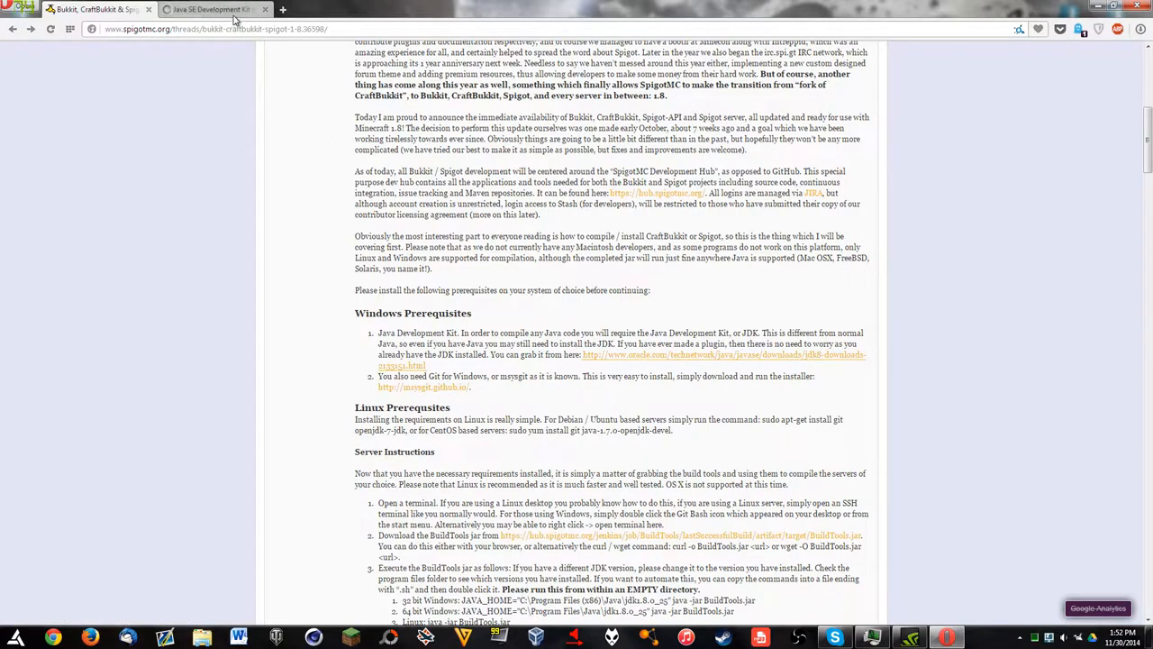
# Step: Bring up the Java SE Development Kit tab and review the JDK 8u25 downloads
pyautogui.click(207, 10)
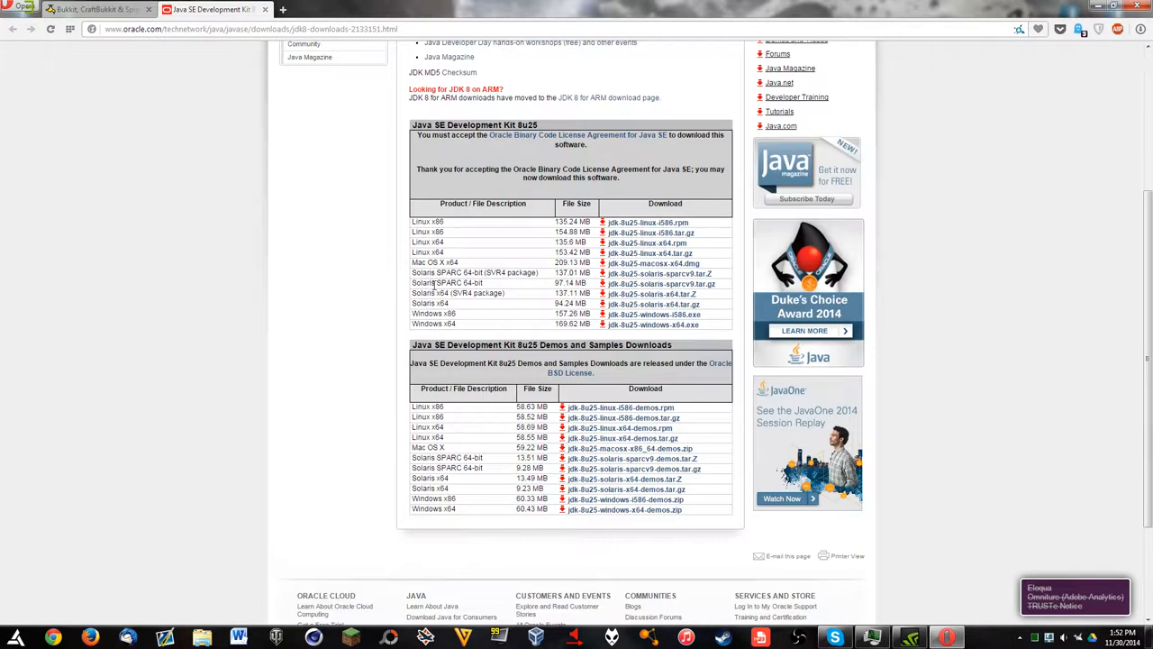
pyautogui.moveTo(500, 326)
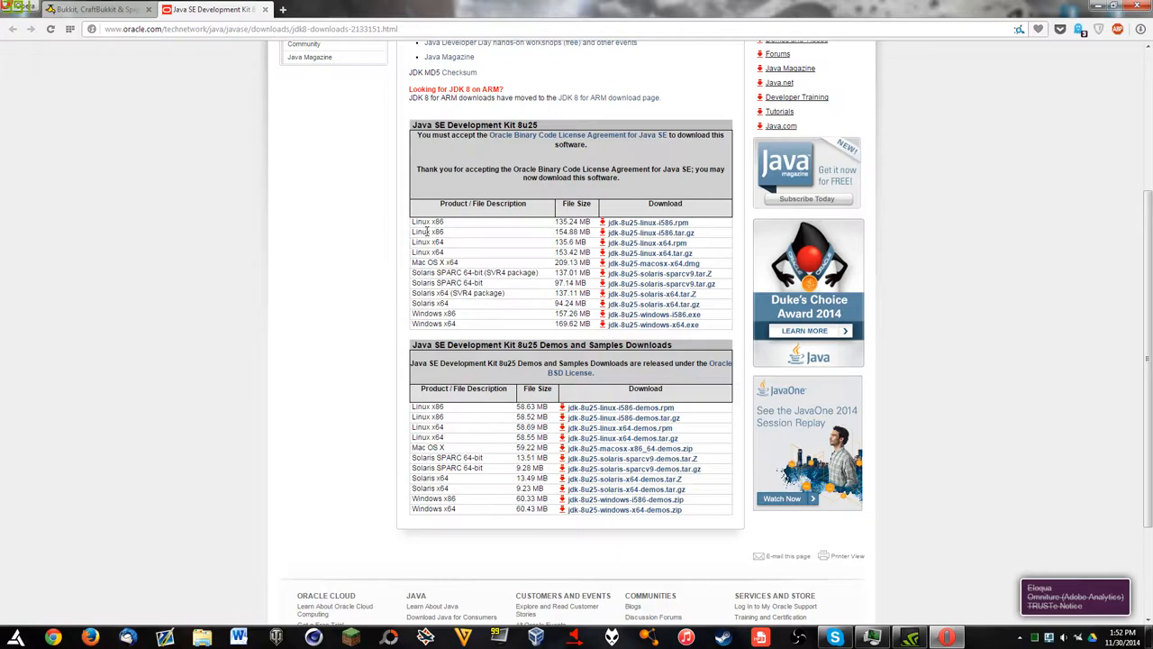
pyautogui.moveTo(450, 293)
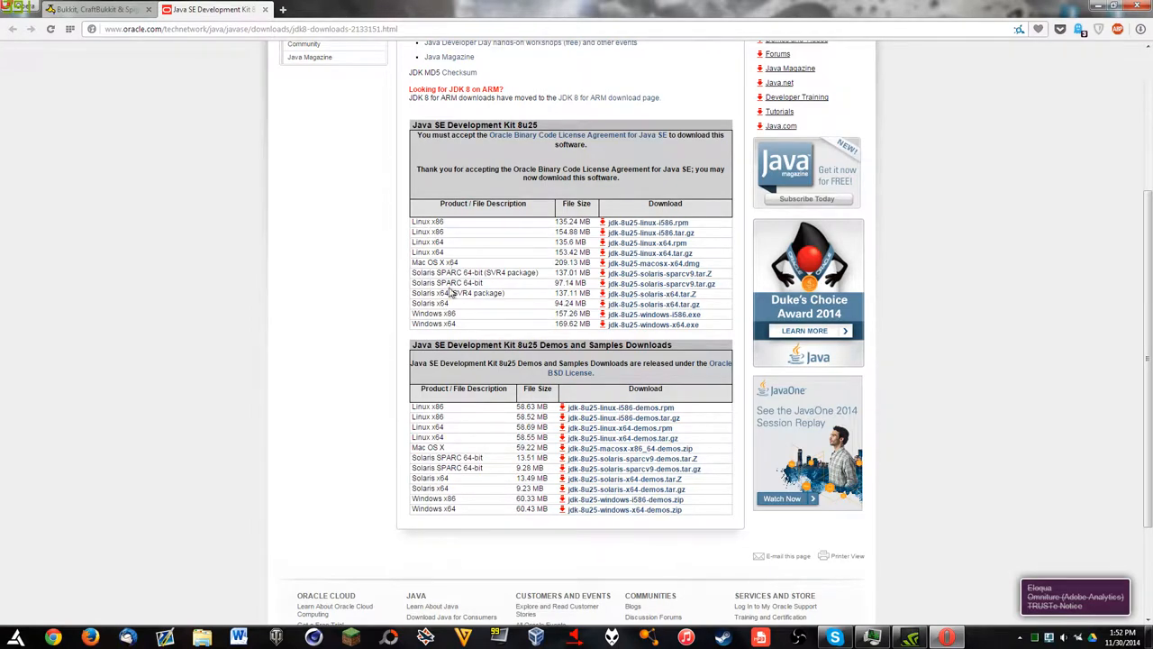
pyautogui.scroll(3)
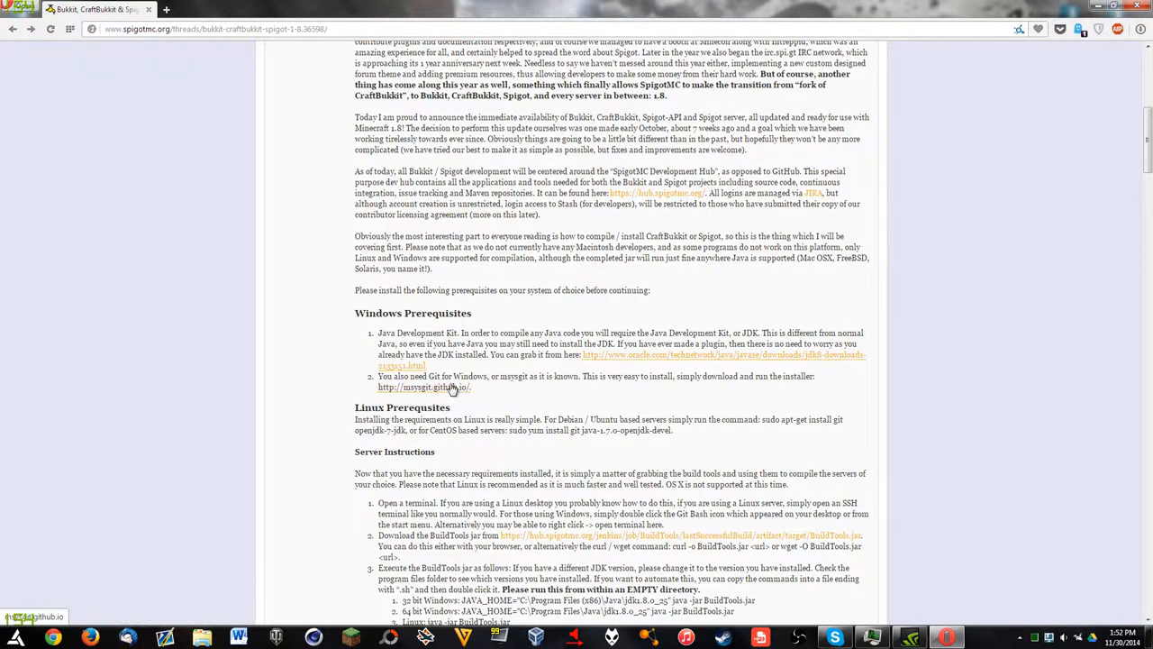
# Step: Visit the msysgit.github.io Git for Windows site, close it, and scroll to Server Instructions
pyautogui.click(423, 386)
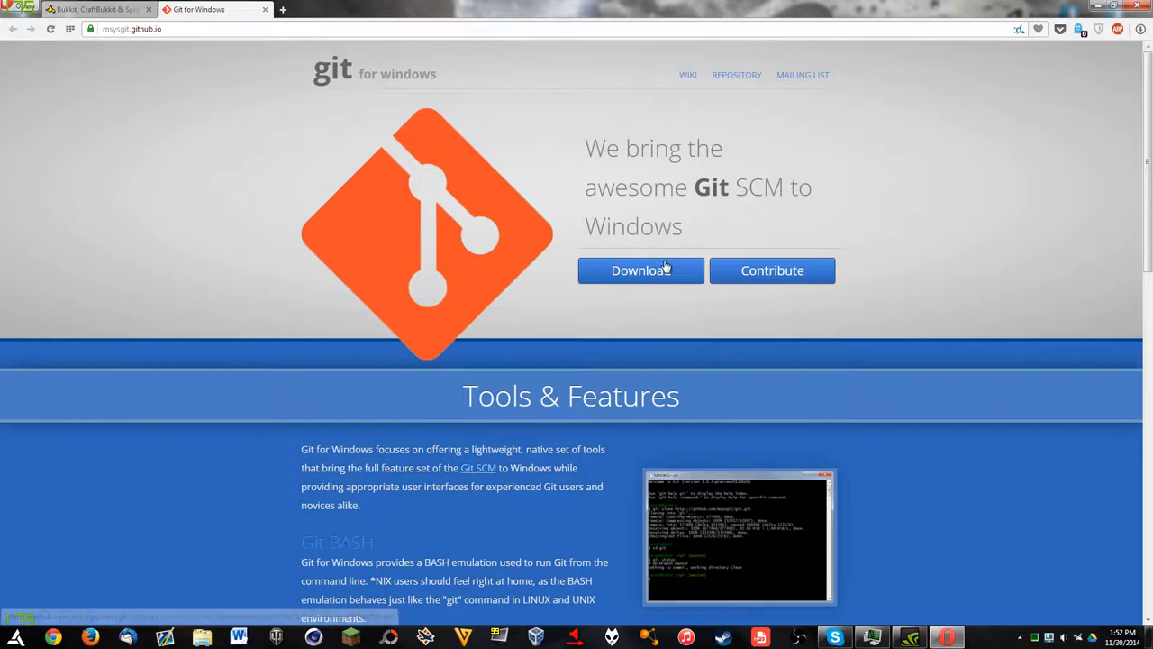
pyautogui.click(90, 10)
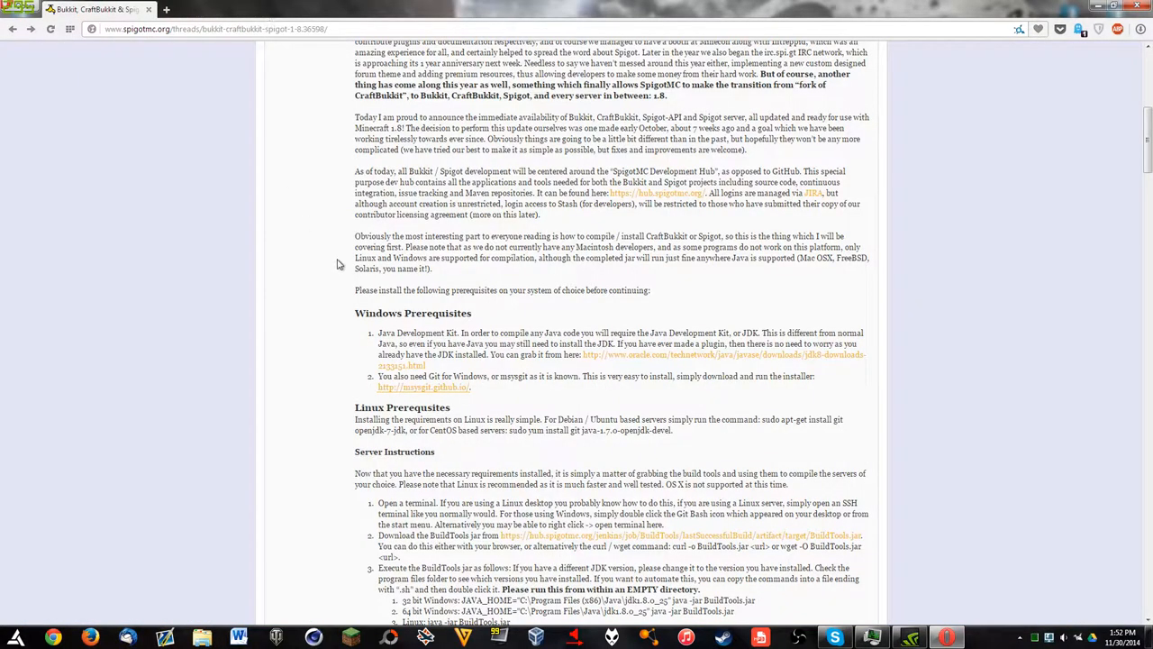
pyautogui.scroll(-3)
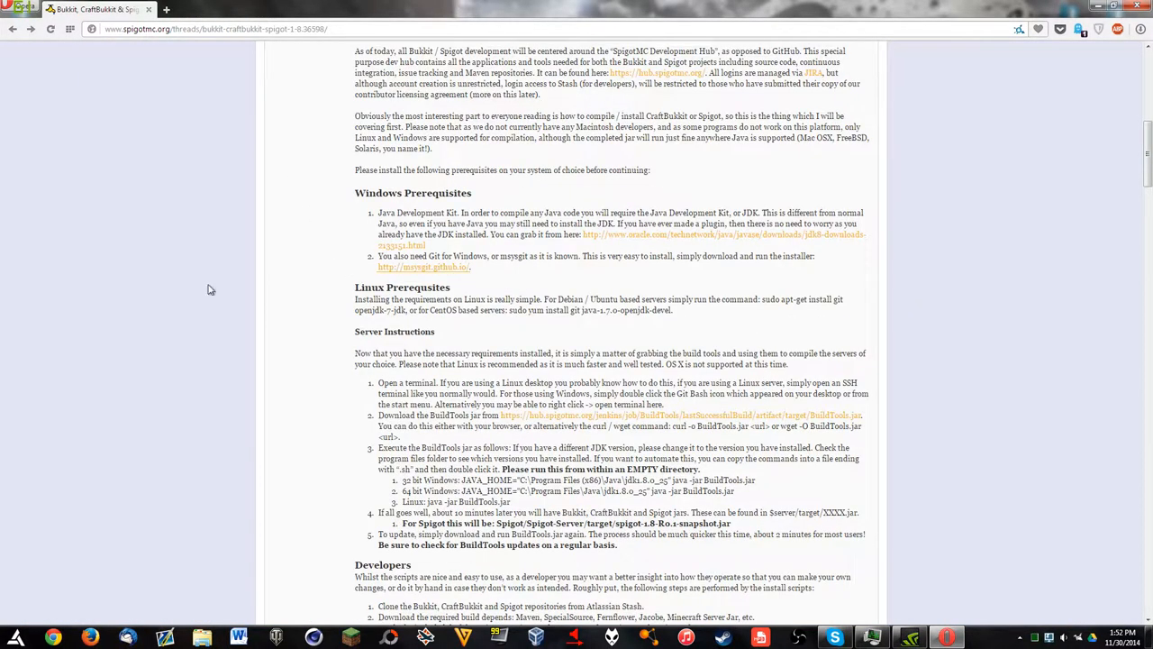
# Step: Launch Git Bash from Start > All Programs > Git and cd into the Desktop folder
pyautogui.click(13, 638)
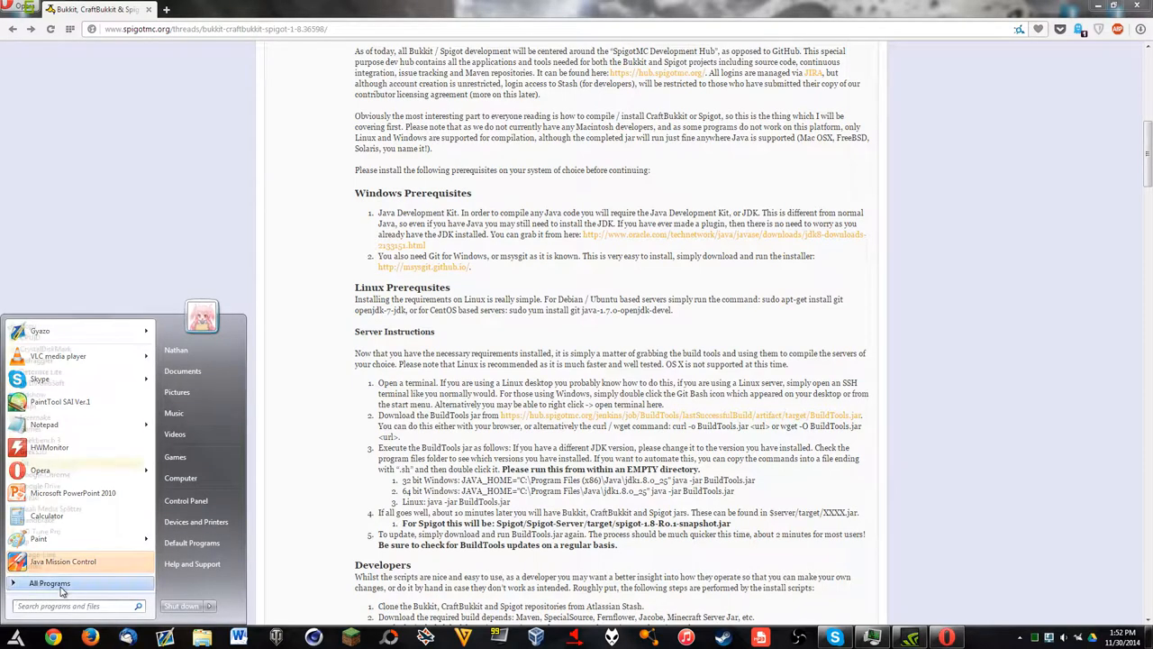
pyautogui.click(49, 583)
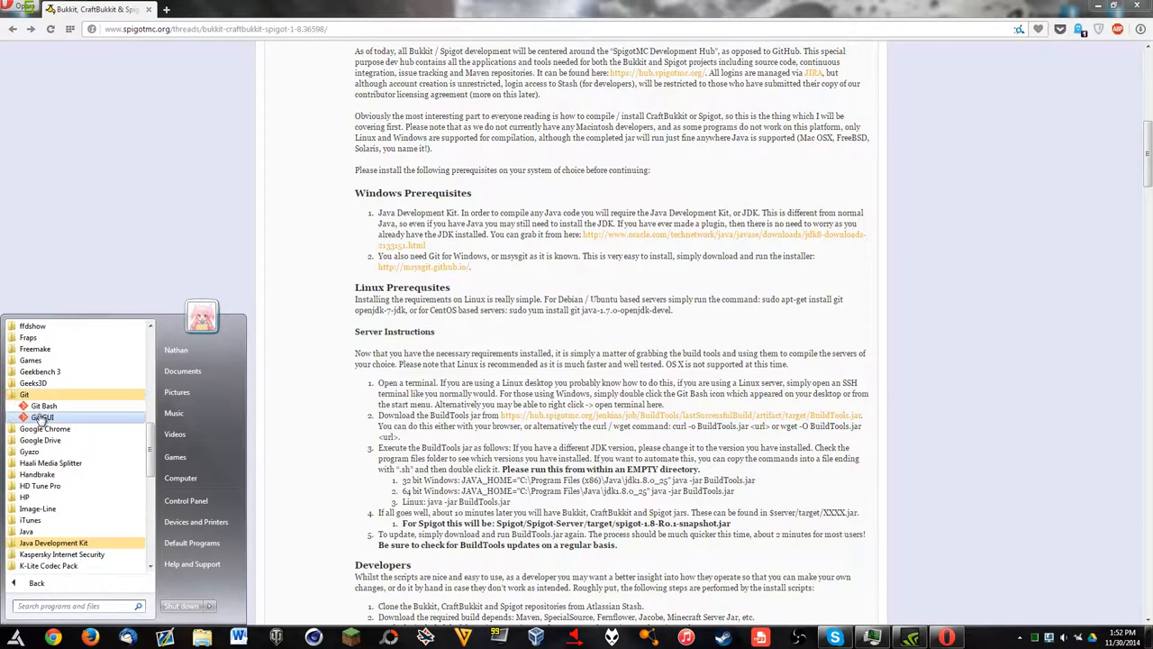
pyautogui.click(43, 405)
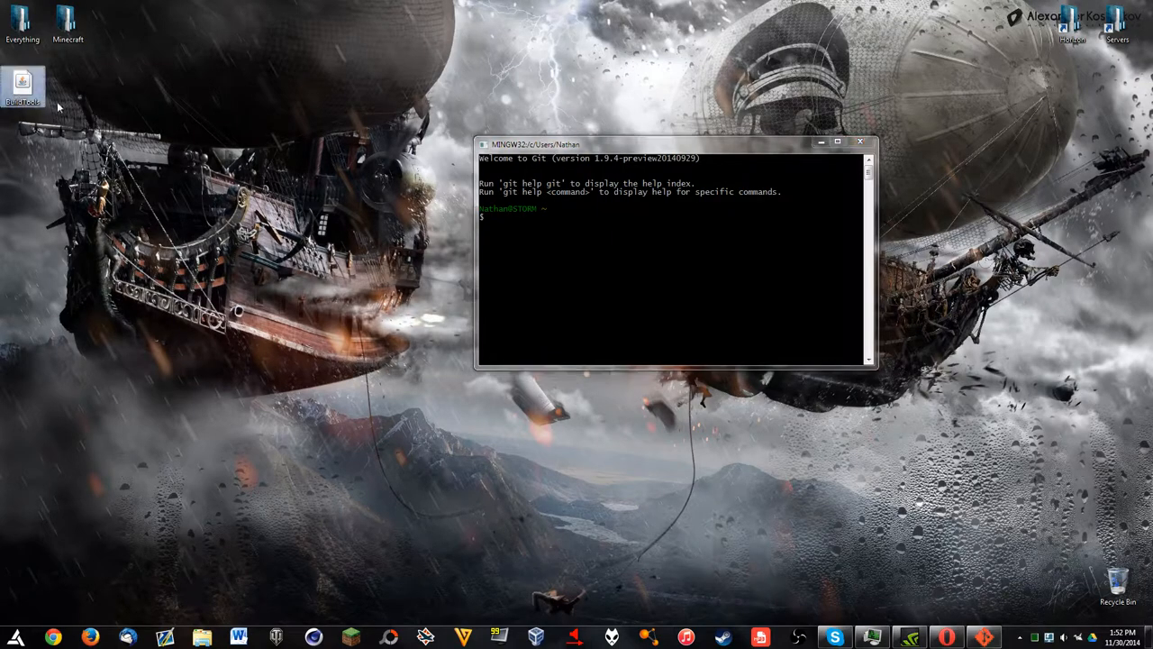
pyautogui.write('cd')
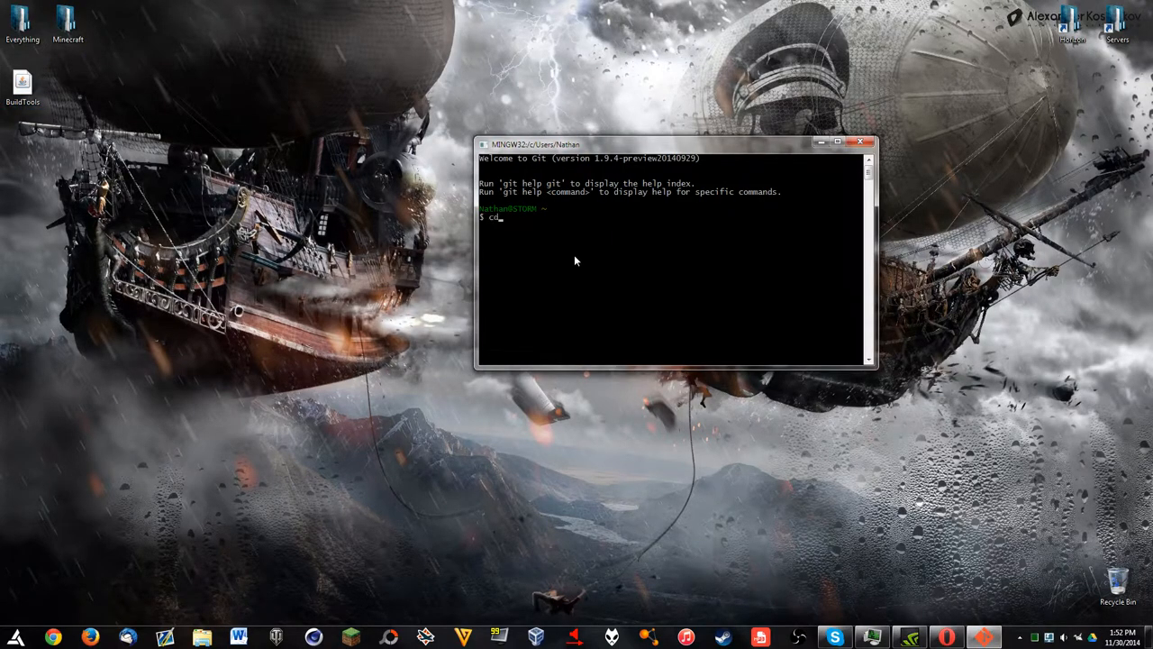
pyautogui.press('Return')
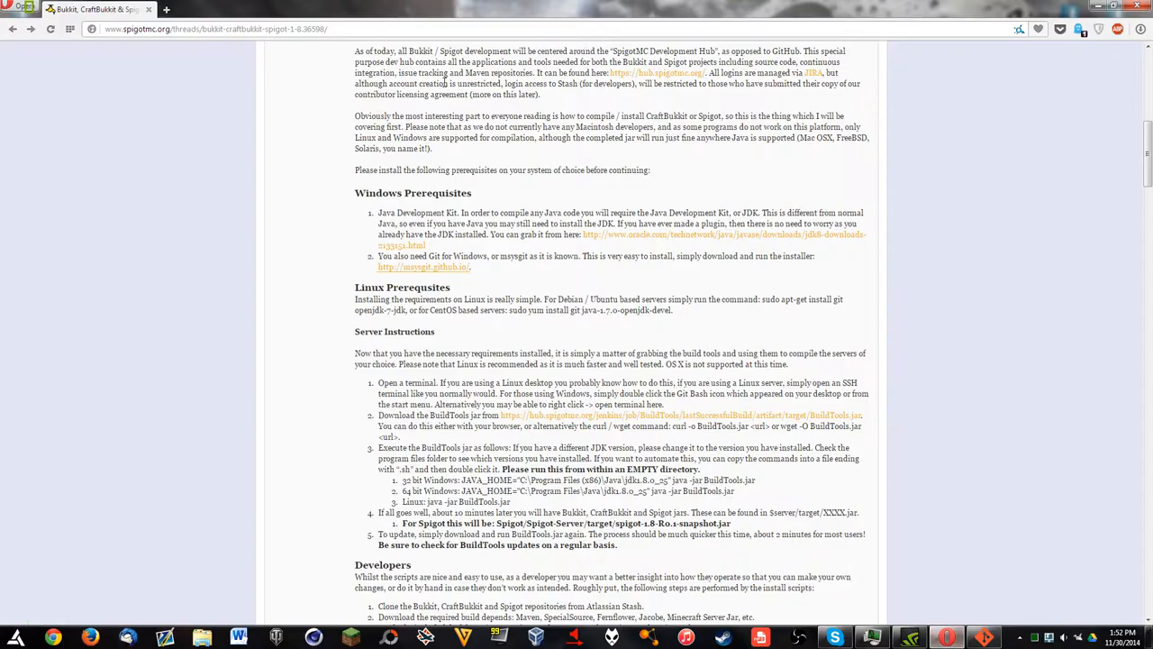
# Step: Scroll the SpigotMC guide down to the BuildTools run commands
pyautogui.scroll(-3)
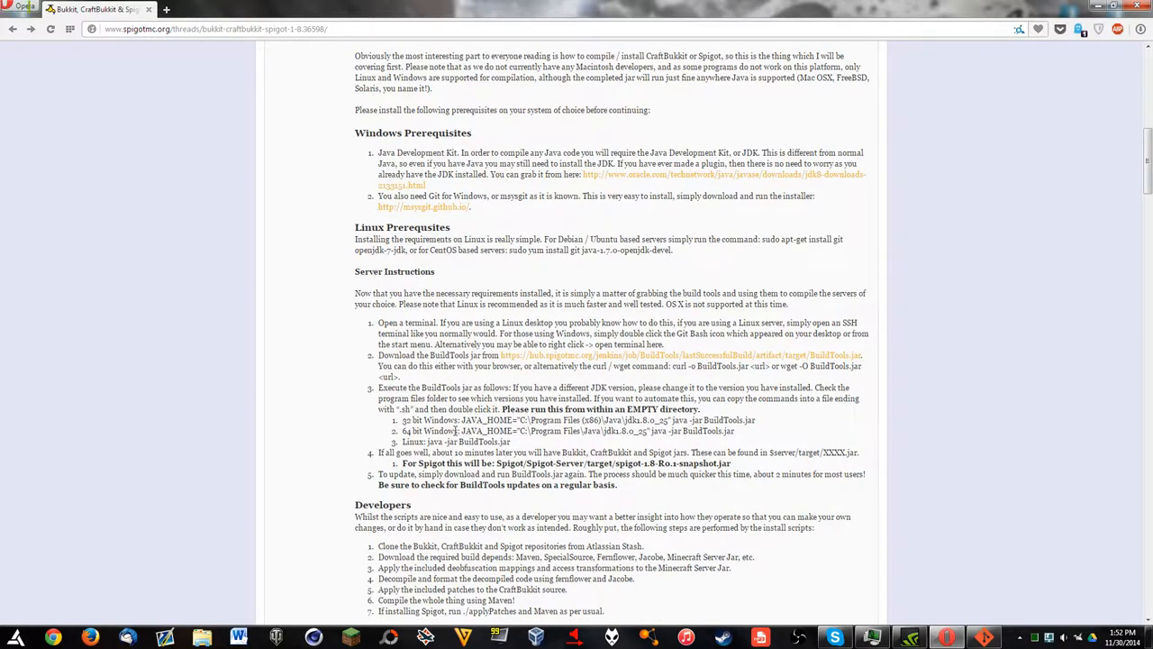
pyautogui.scroll(-3)
pyautogui.write('cd Desktop')
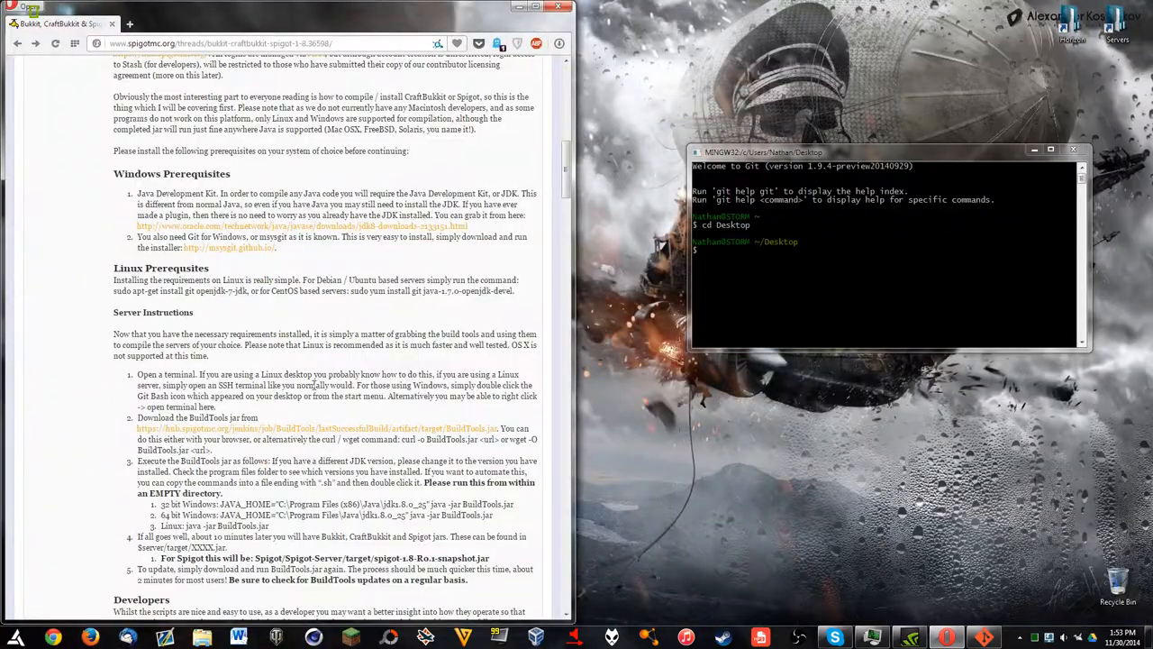
pyautogui.scroll(-3)
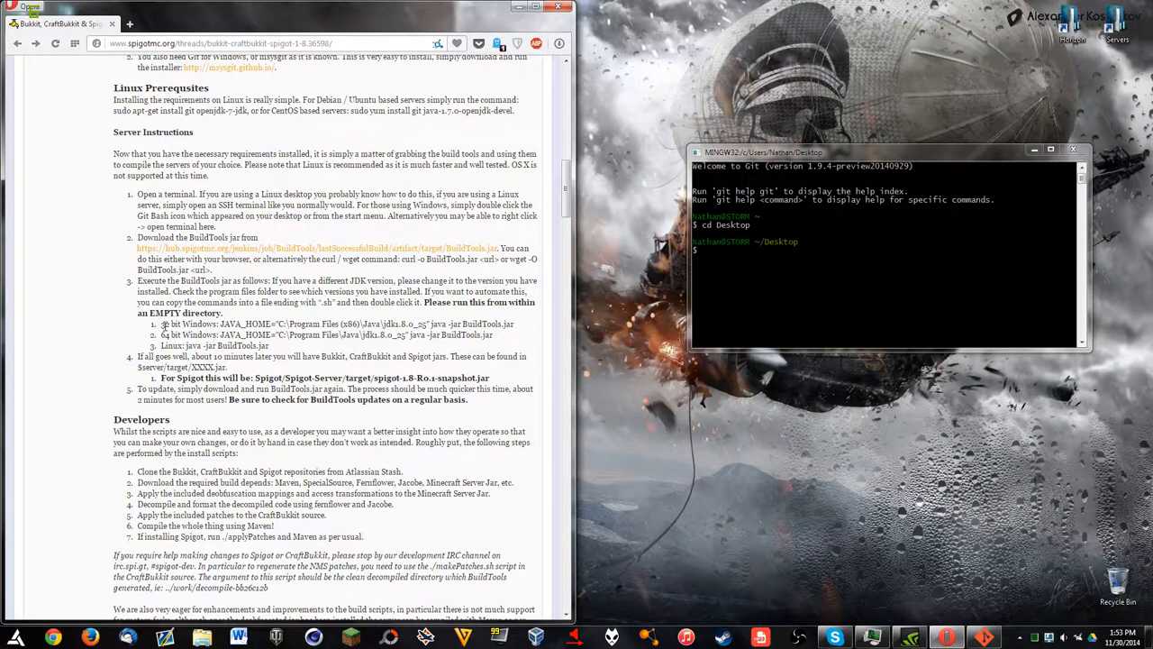
# Step: Run java -jar BuildTools.jar with JAVA_HOME set to C:\Program Files\Java\jdk1.8.0_25
pyautogui.tripleClick(325, 334)
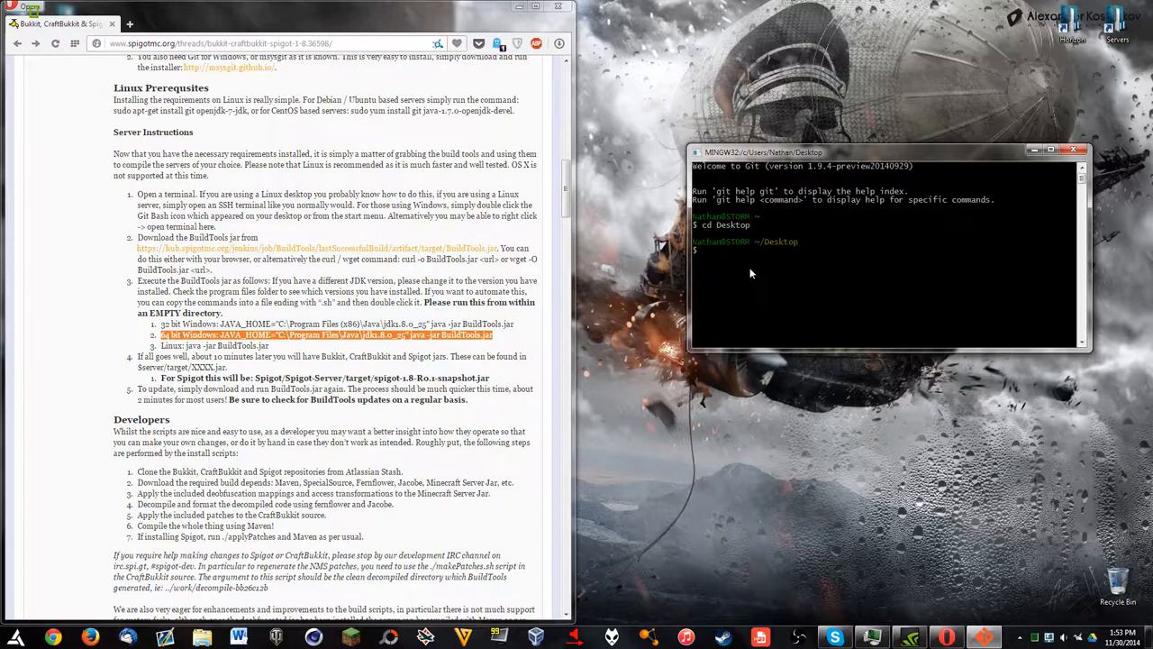
pyautogui.write('JAVA_HOME=')
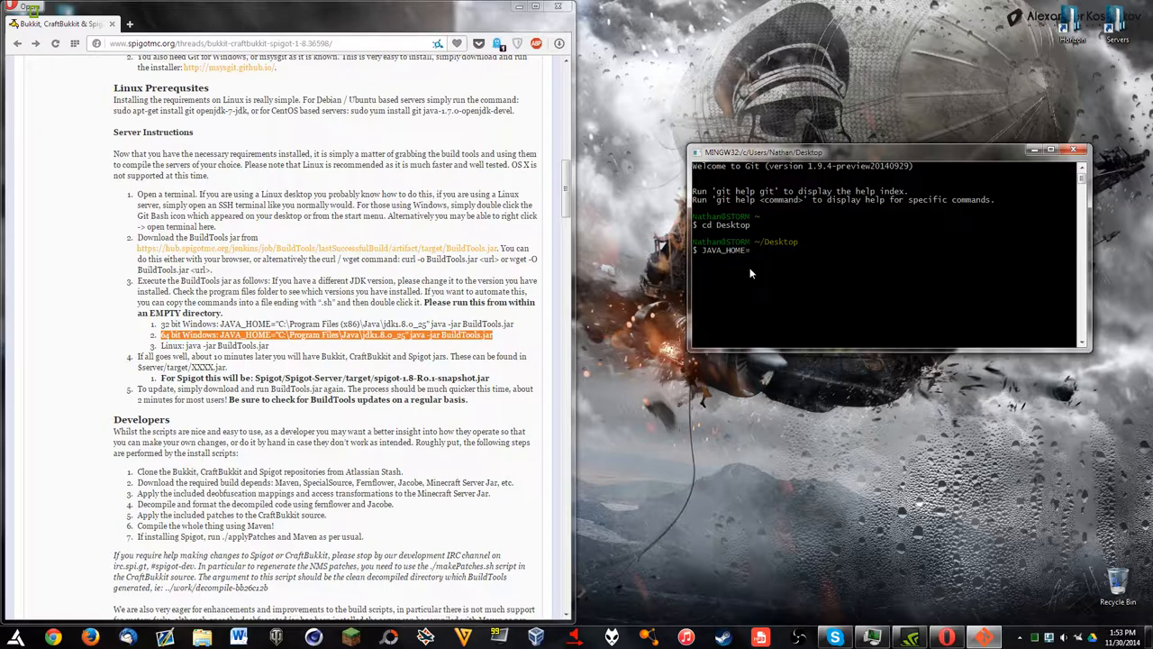
pyautogui.write('"C:\\Program Files')
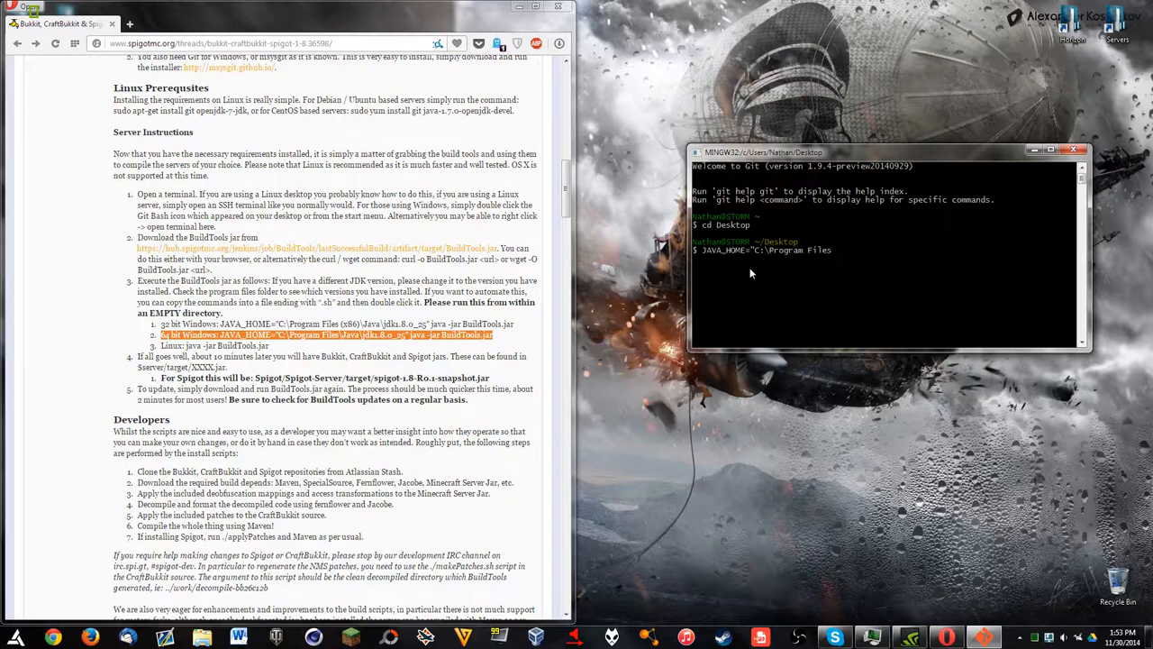
pyautogui.write('\\Java\\jdk1.8.0')
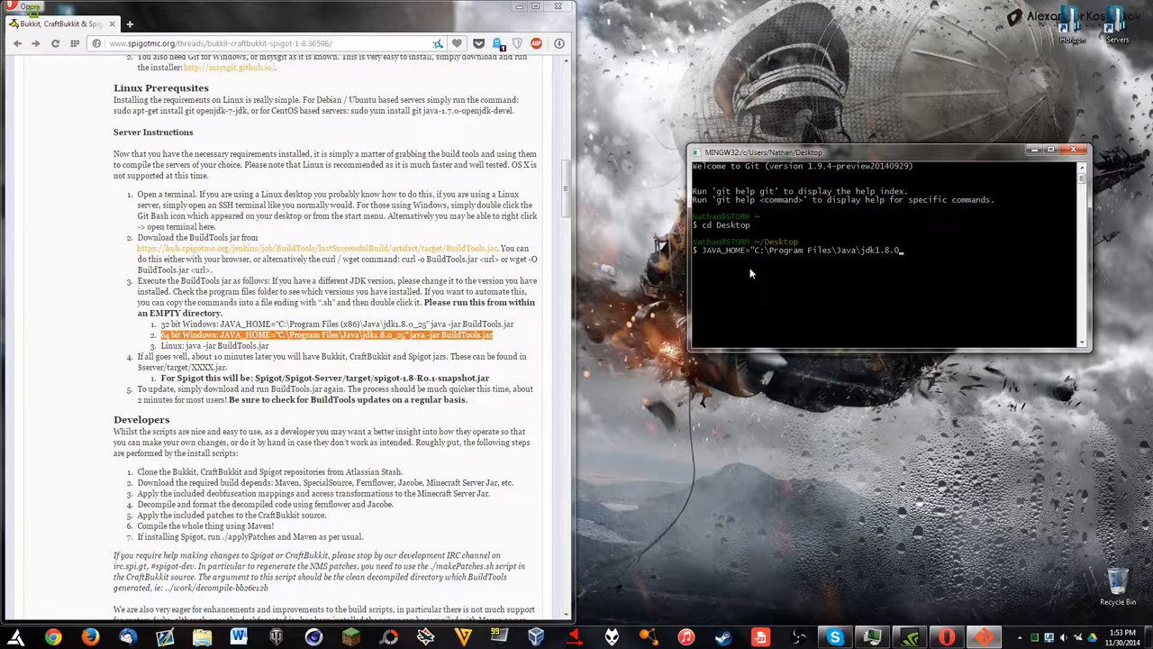
pyautogui.write('25')
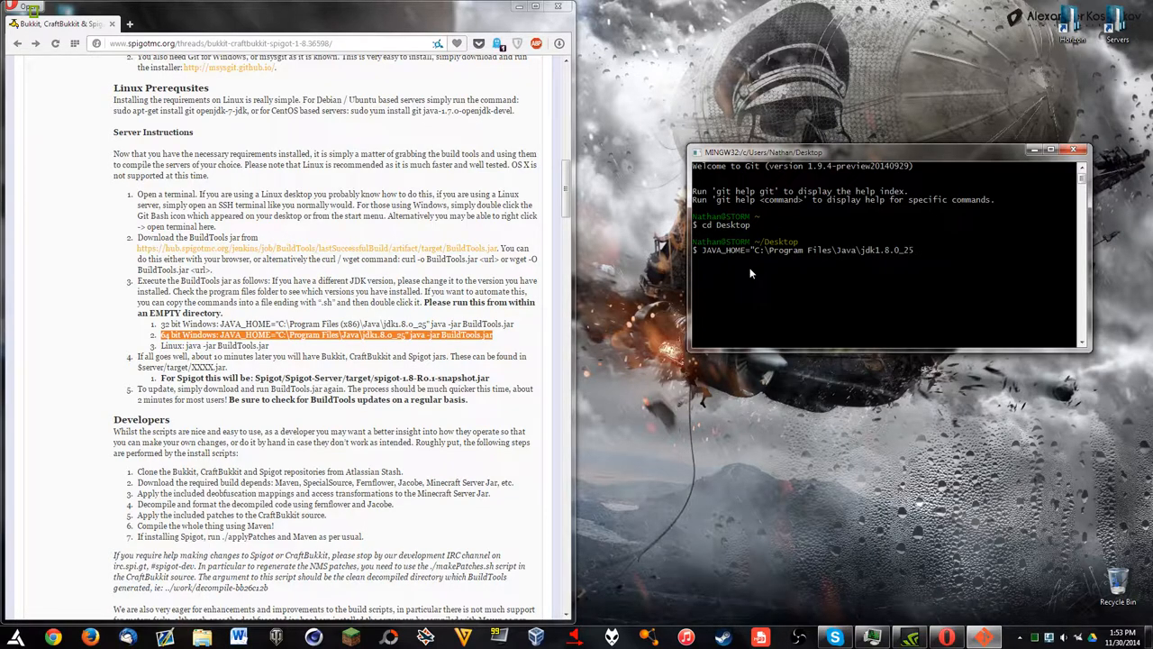
pyautogui.write('java -jar')
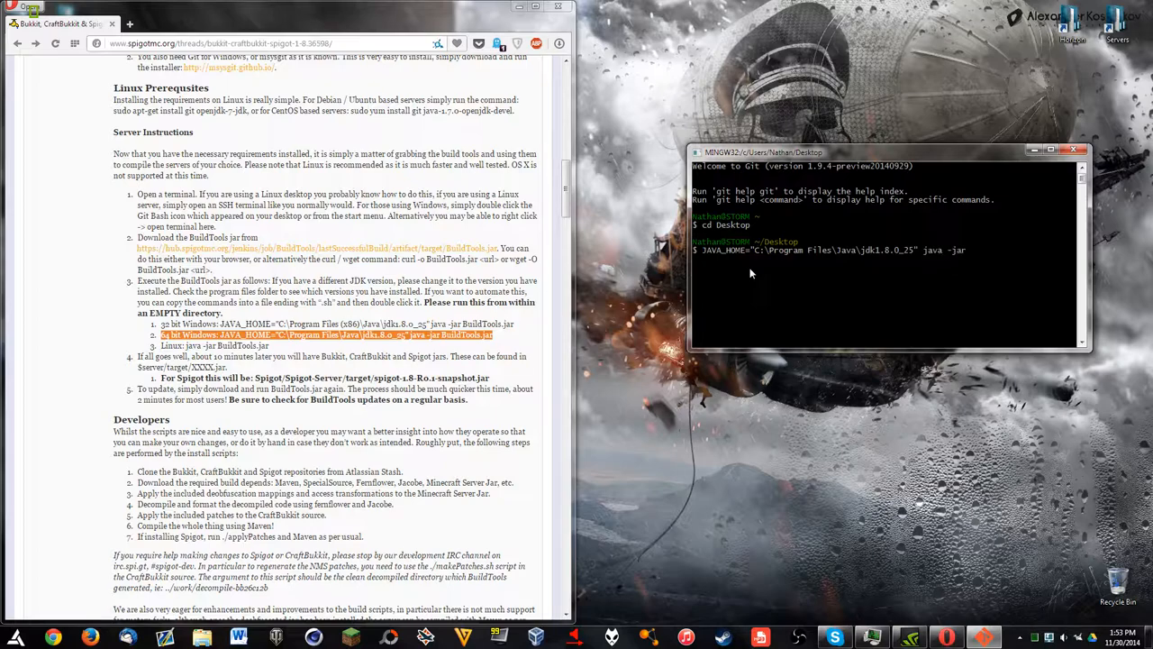
pyautogui.write('BuildTools.jar')
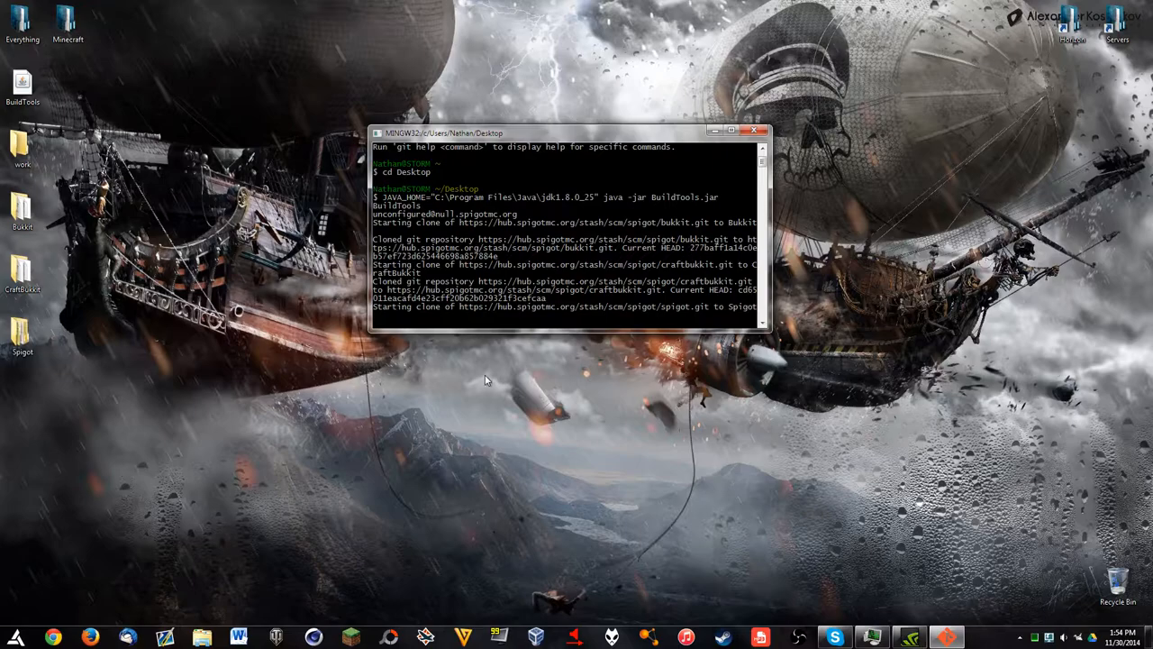
pyautogui.moveTo(871, 445)
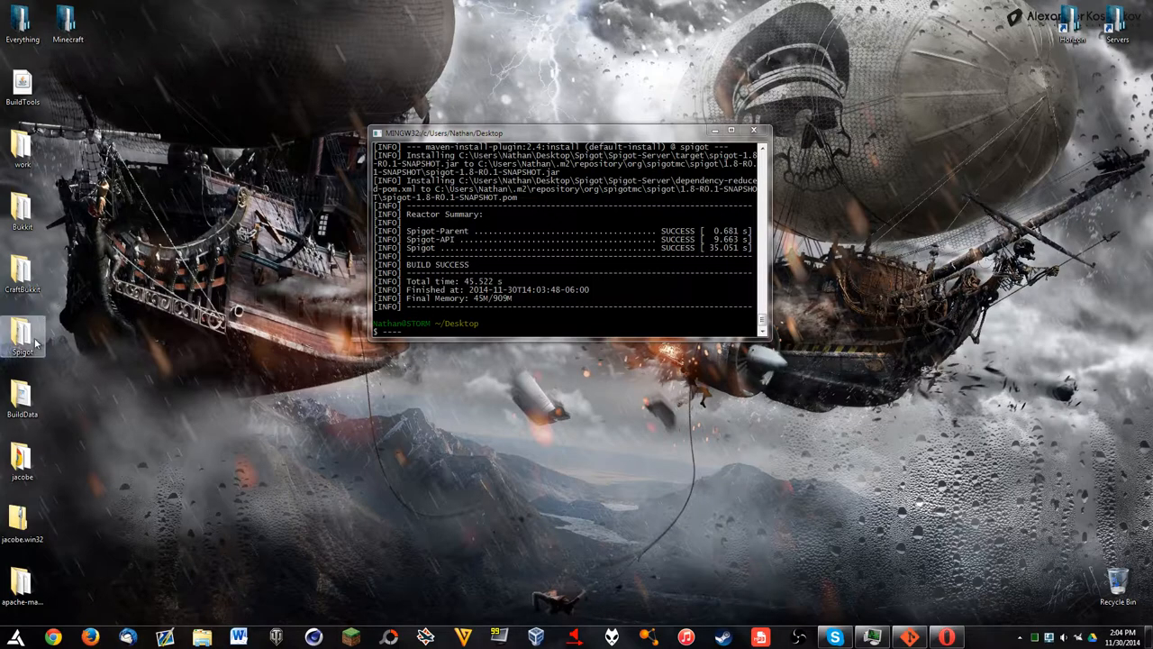
# Step: Find spigot-1.8-R0.1-SNAPSHOT.jar in Spigot-Server, copy it to the desktop, and close Explorer
pyautogui.doubleClick(22, 338)
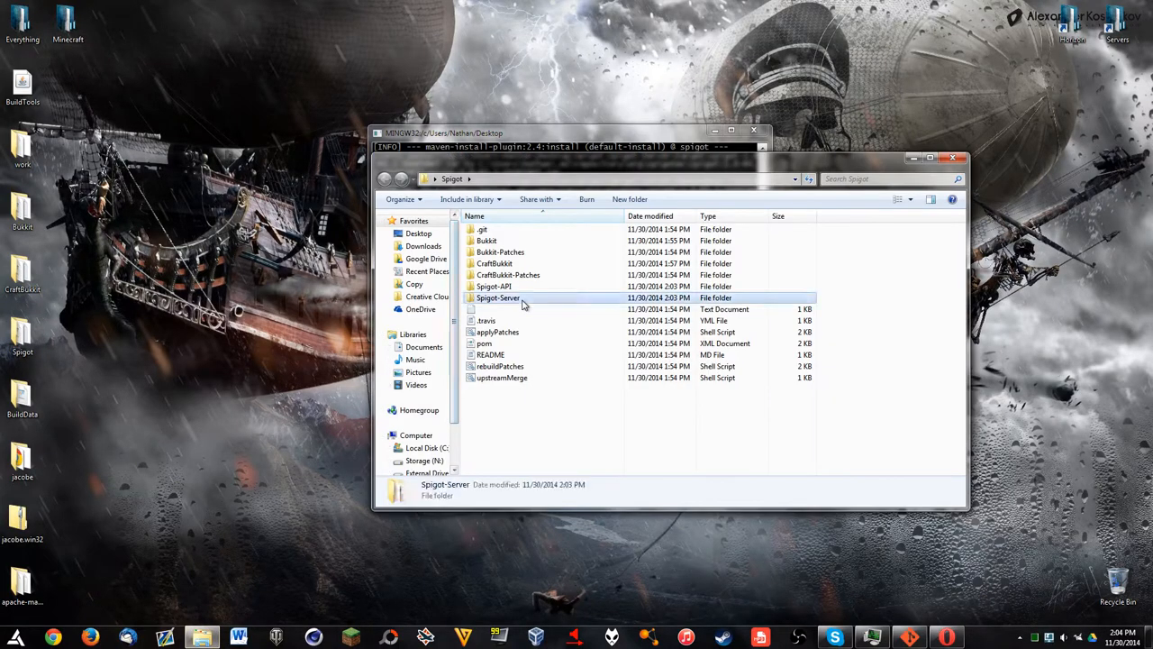
pyautogui.doubleClick(498, 297)
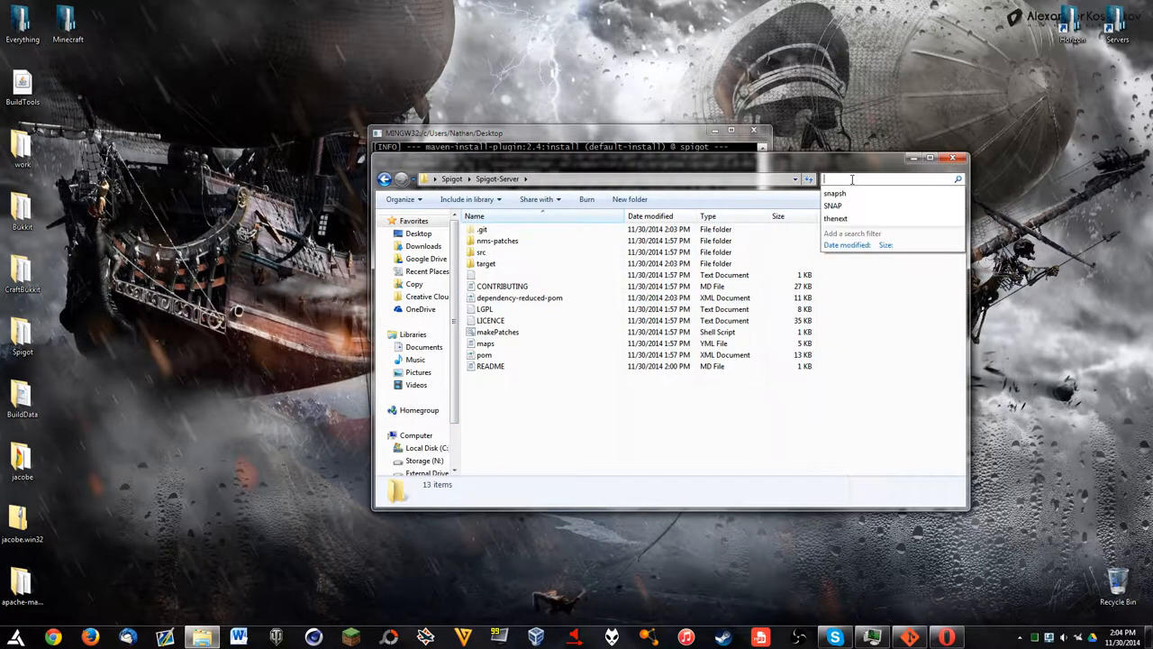
pyautogui.write('spigot')
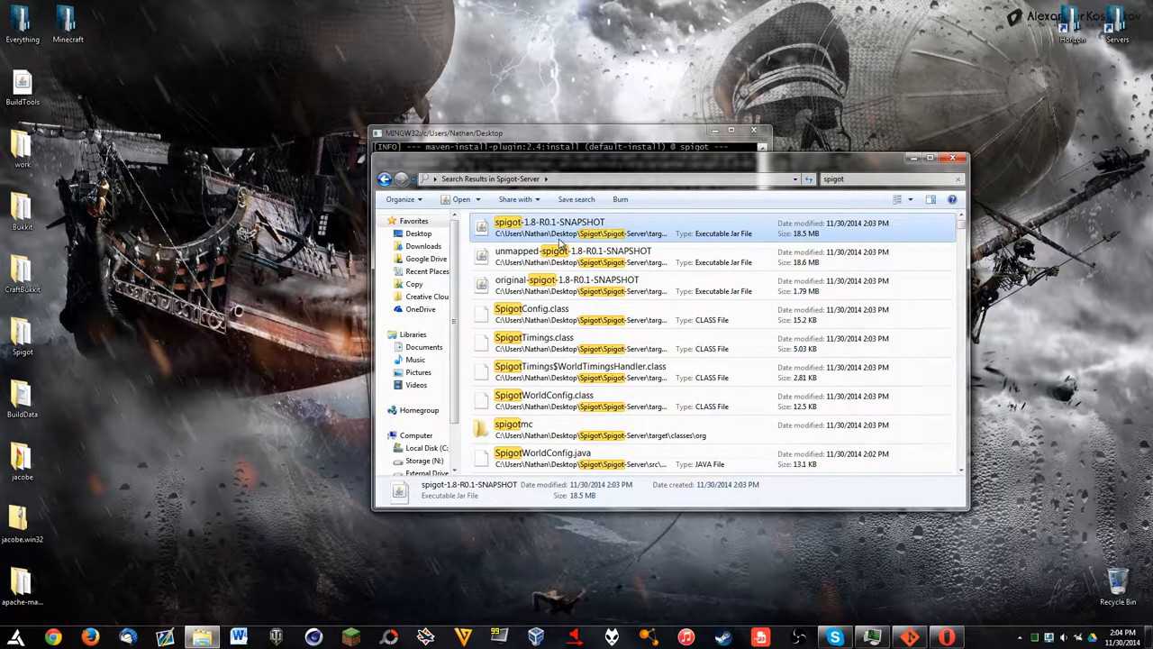
pyautogui.moveTo(563, 233); pyautogui.dragTo(162, 121)
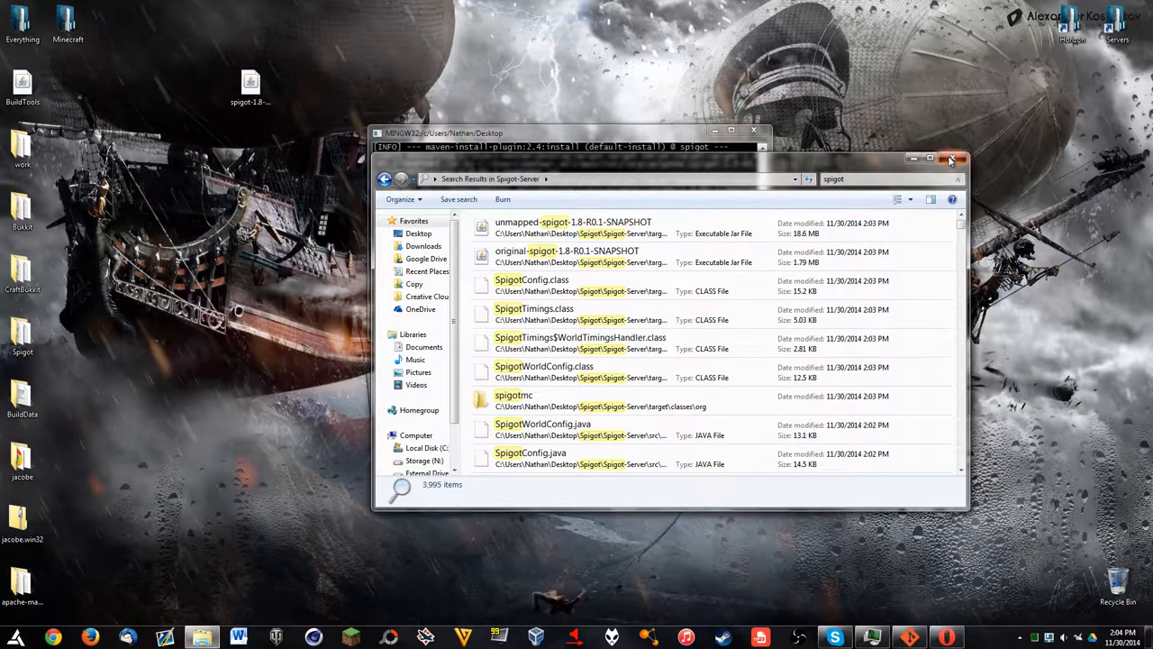
pyautogui.click(958, 158)
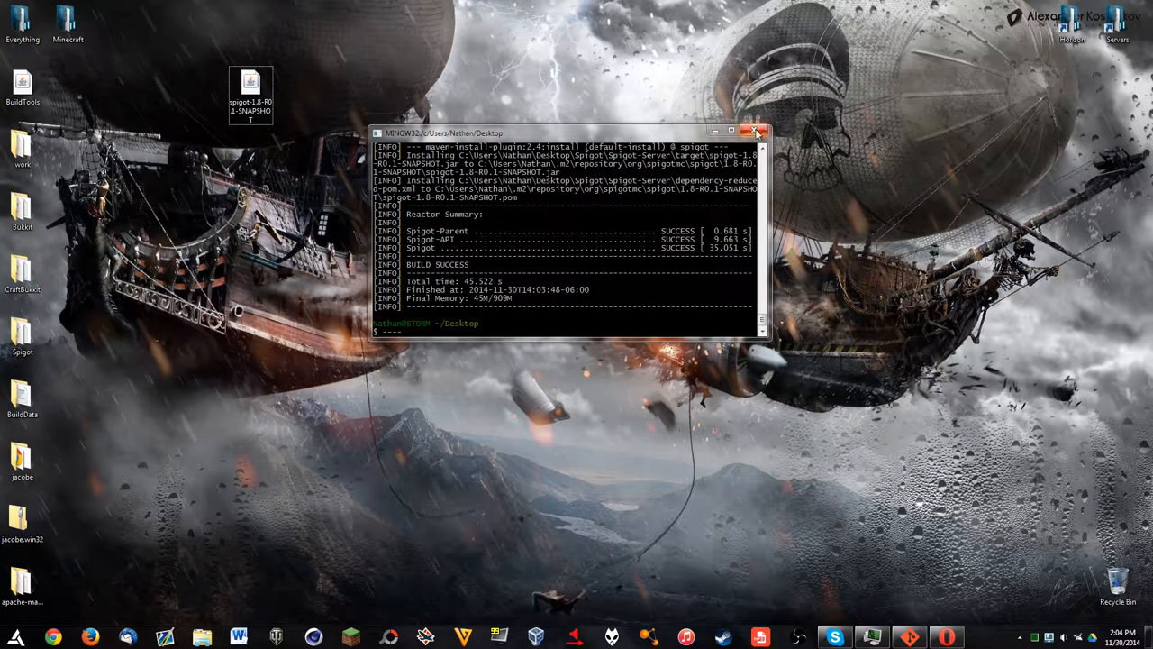
# Step: Close the finished Git Bash build terminal
pyautogui.click(756, 133)
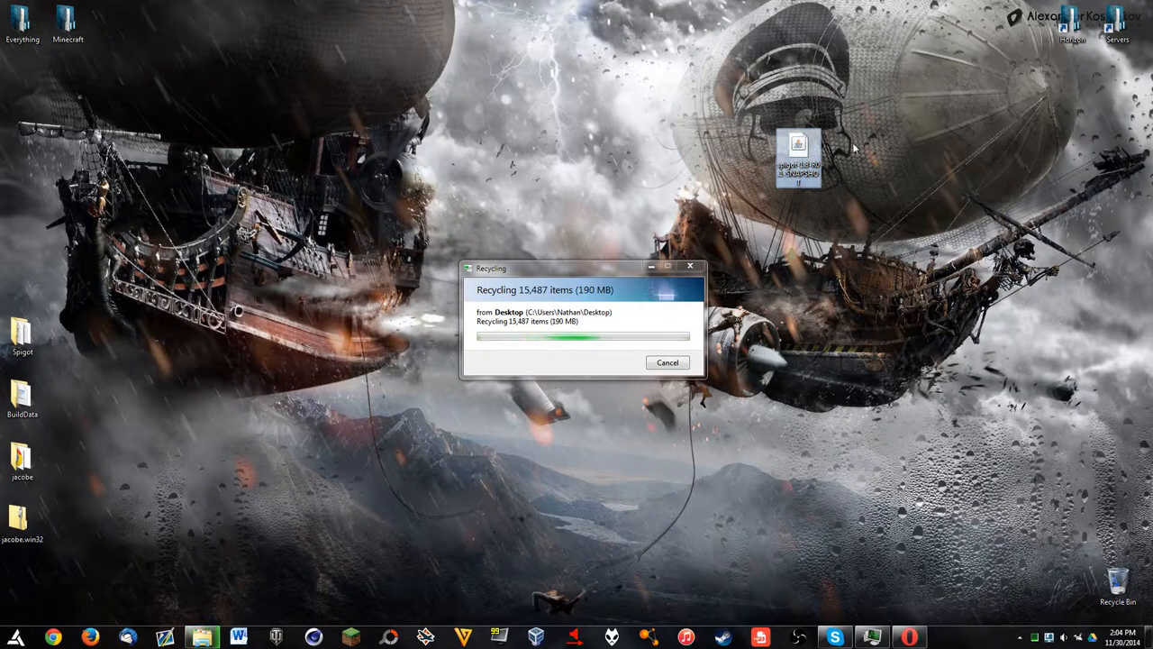
pyautogui.moveTo(799, 158)
pyautogui.write('spigot')
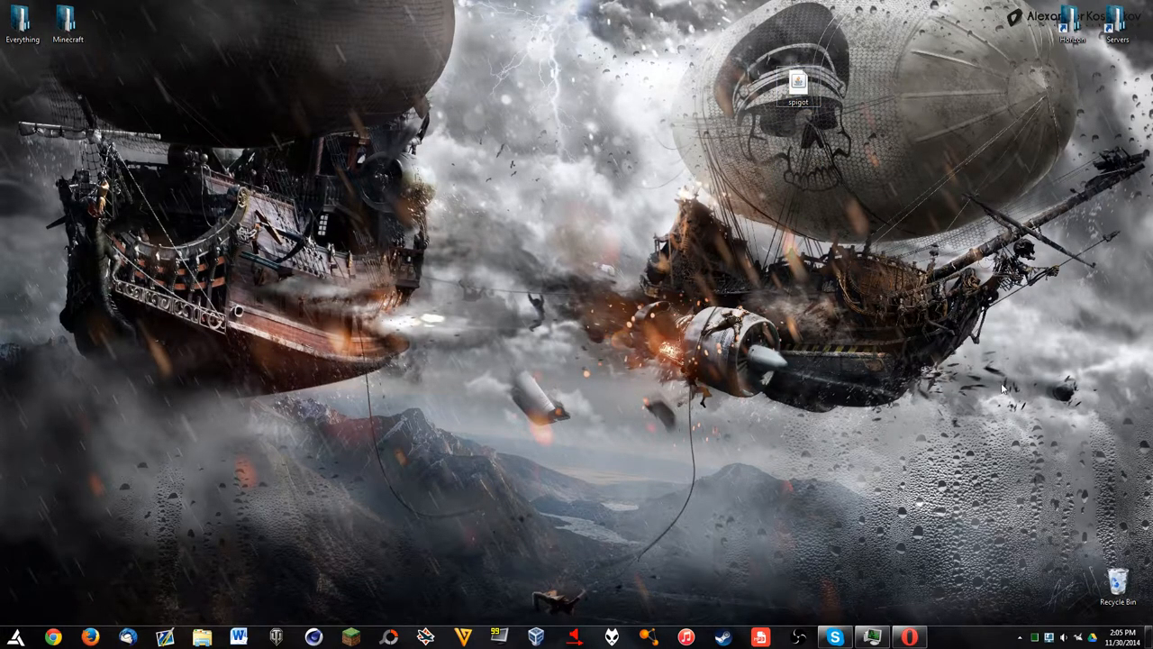
pyautogui.moveTo(955, 297)
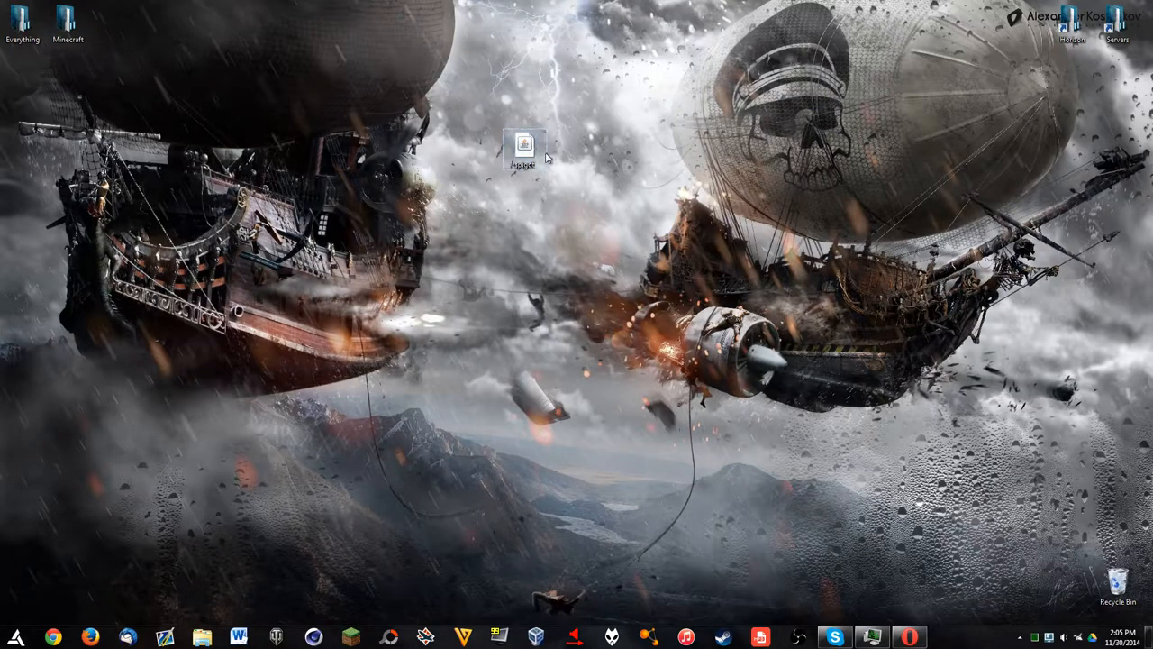
# Step: Reposition the spigot jar icon on the desktop
pyautogui.moveTo(524, 148); pyautogui.dragTo(251, 149)
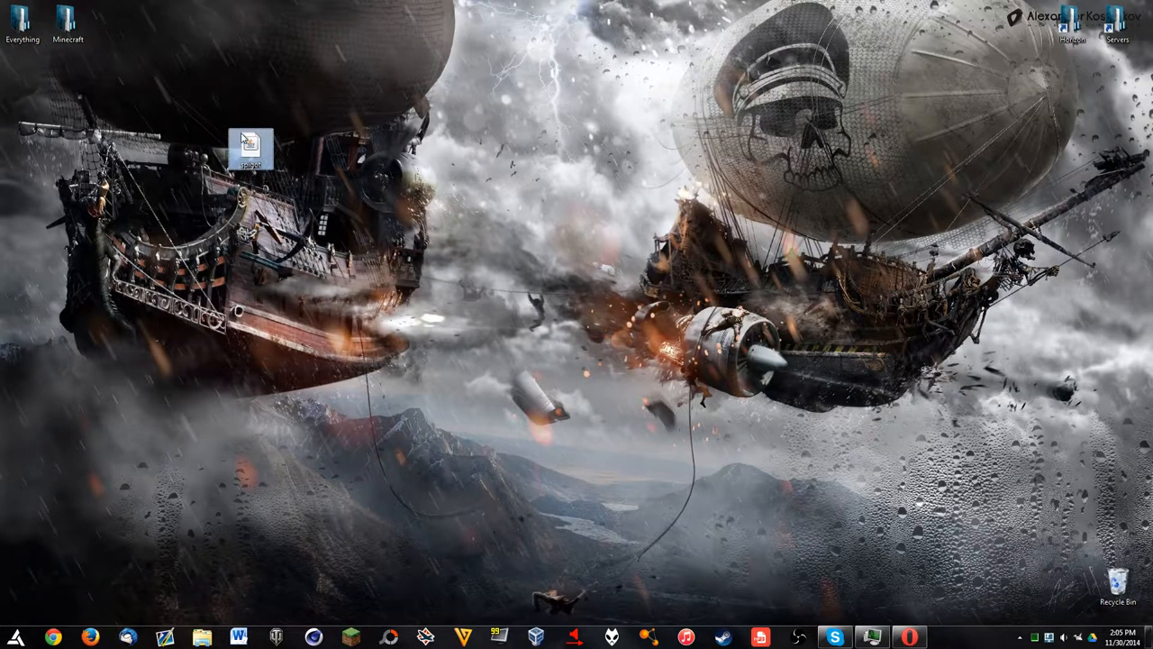
pyautogui.moveTo(251, 149); pyautogui.dragTo(707, 149)
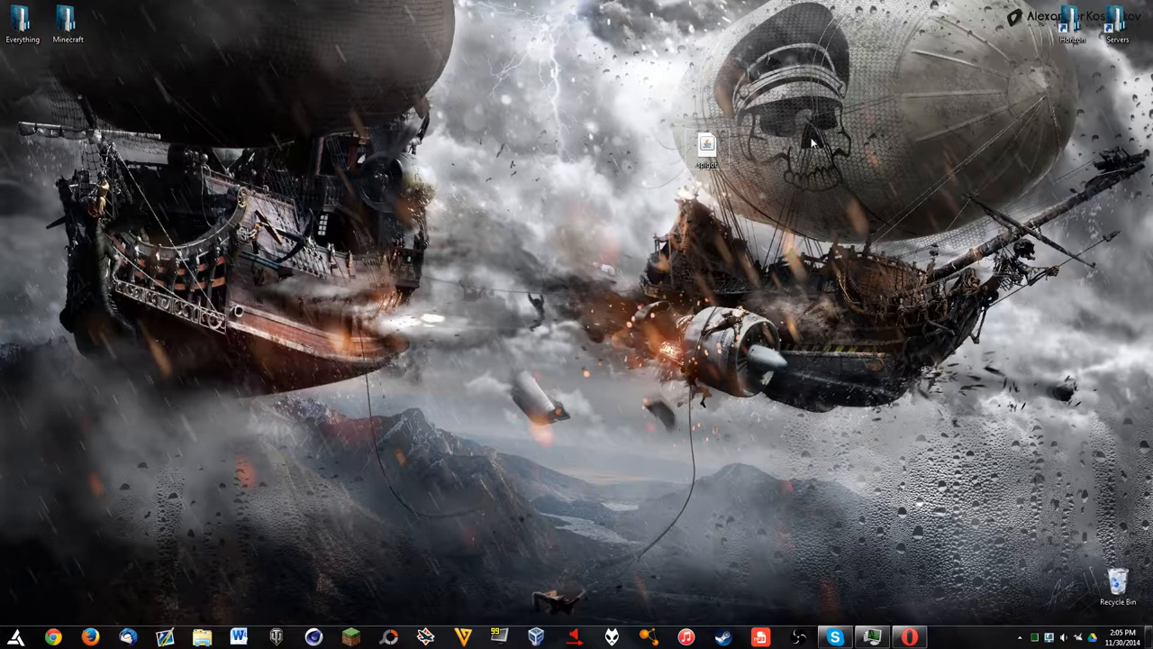
pyautogui.moveTo(567, 279)
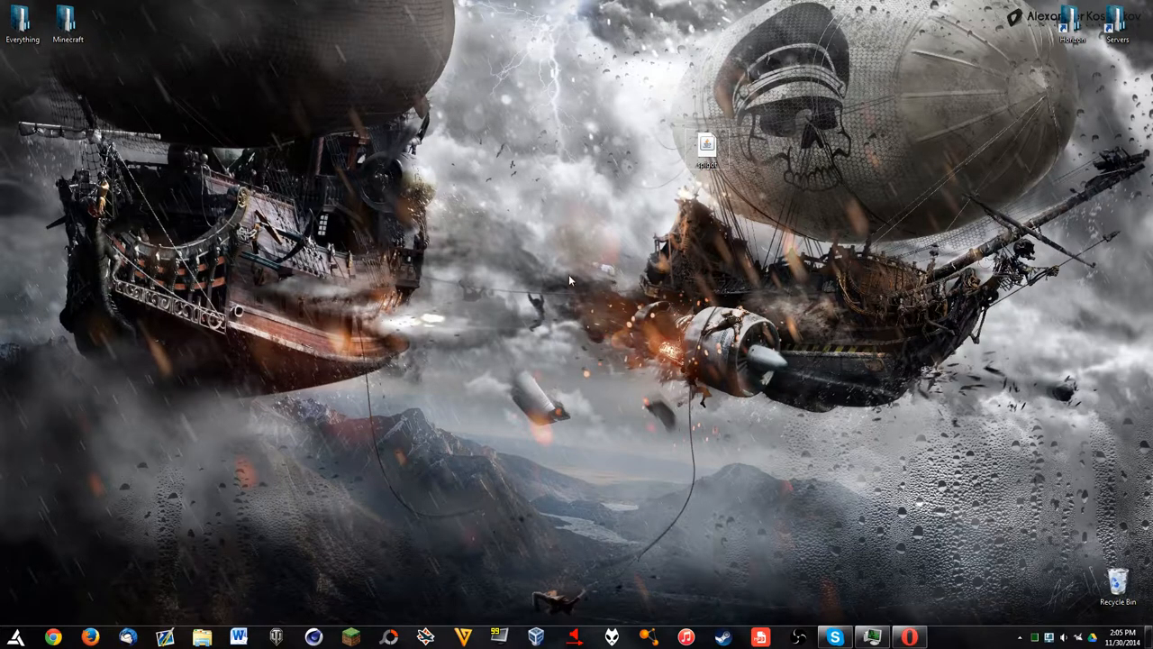
pyautogui.moveTo(702, 295)
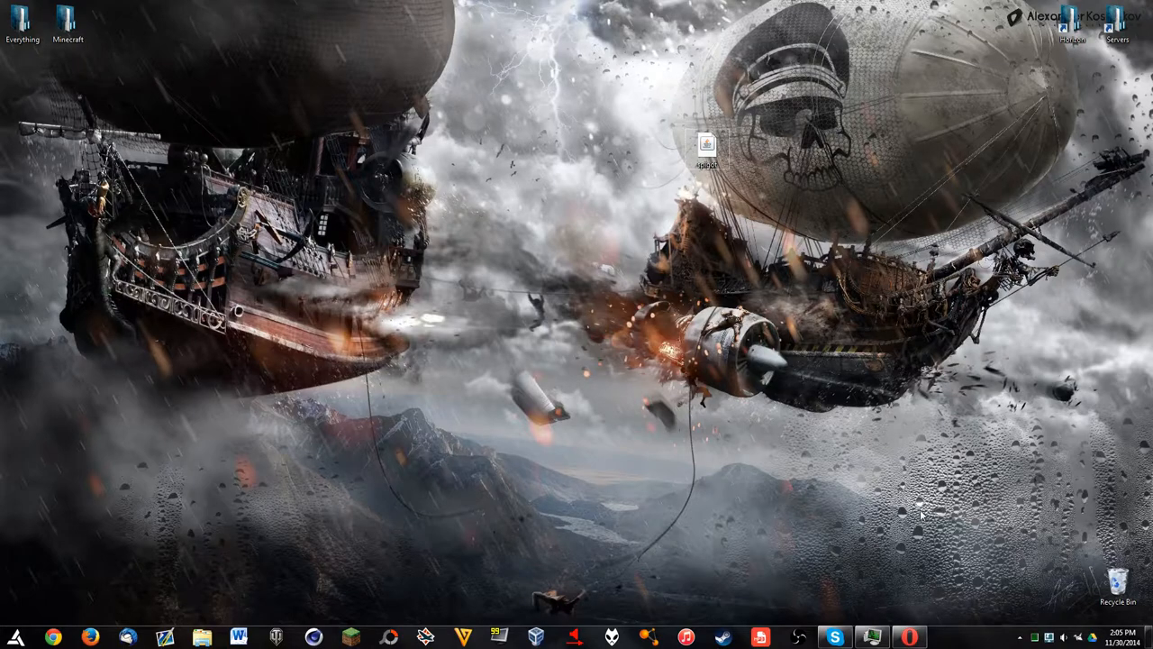
pyautogui.moveTo(833, 442)
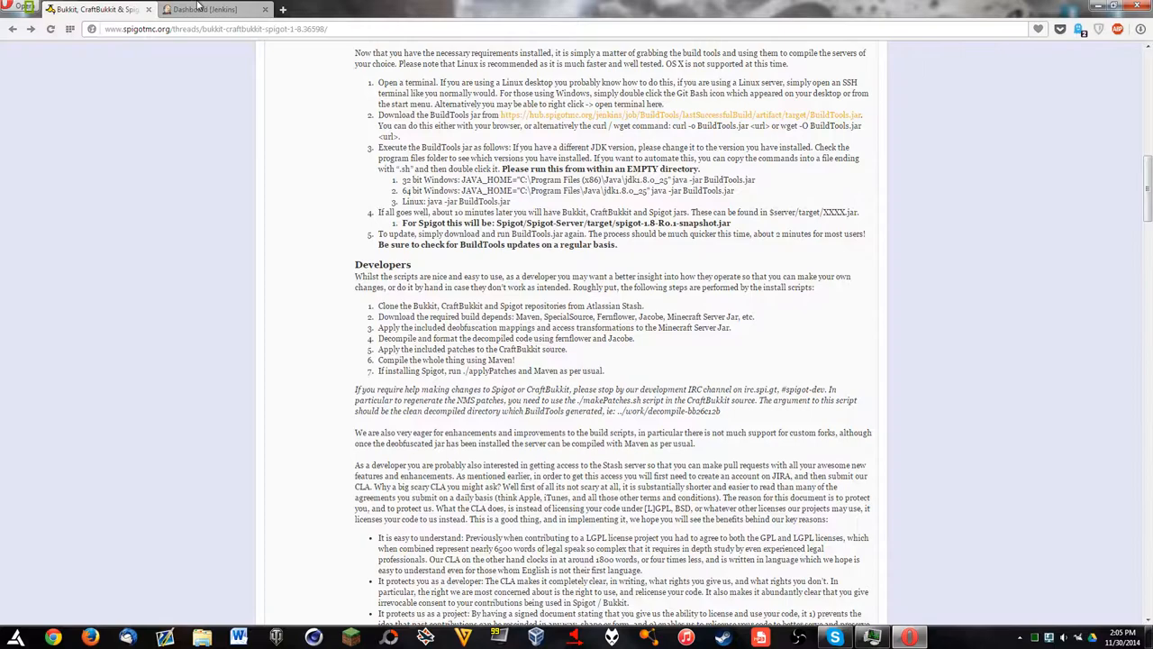
# Step: Reload the Jenkins dashboard and open the Spigot-Essentials job
pyautogui.click(205, 10)
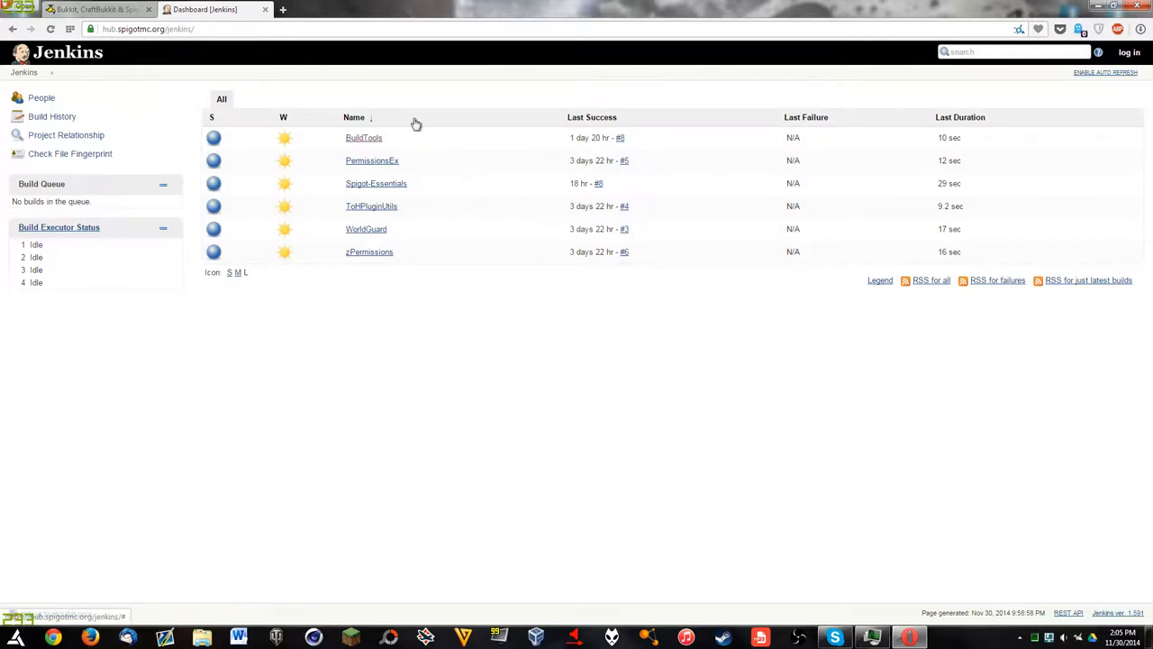
pyautogui.click(371, 160)
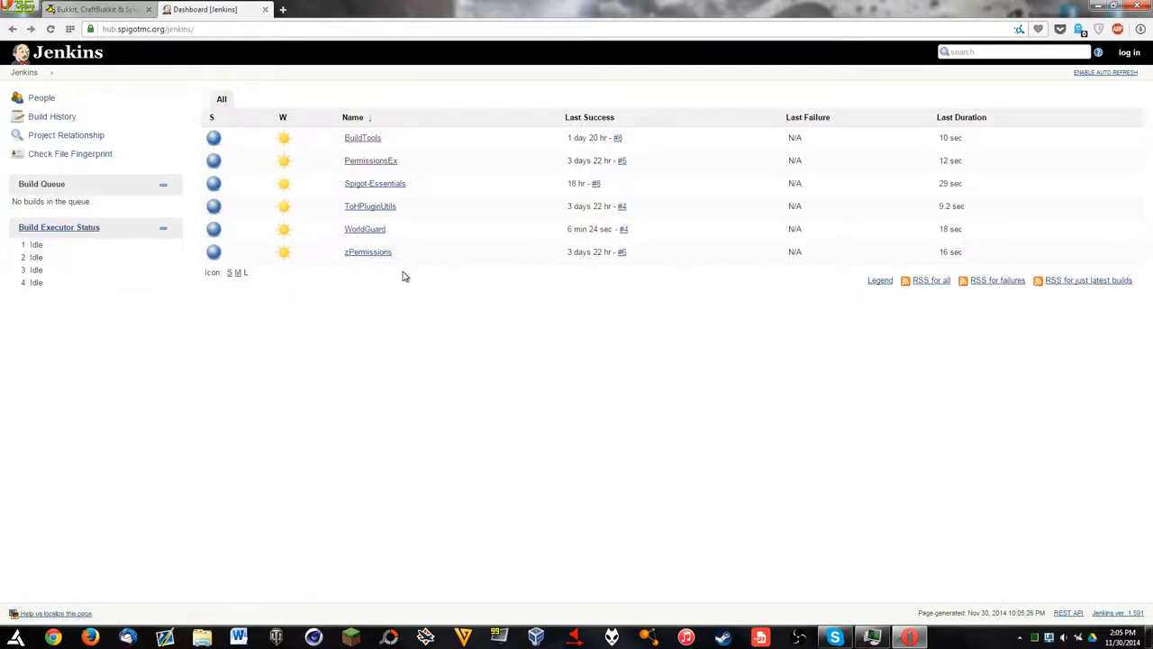
pyautogui.click(374, 183)
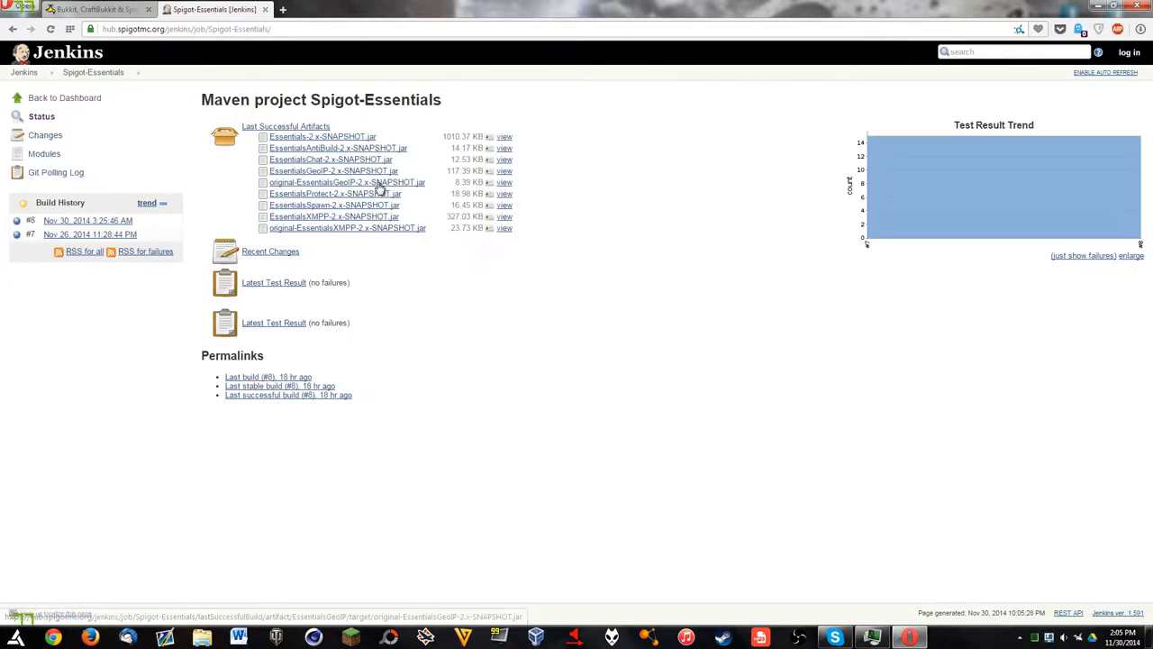
pyautogui.moveTo(671, 67)
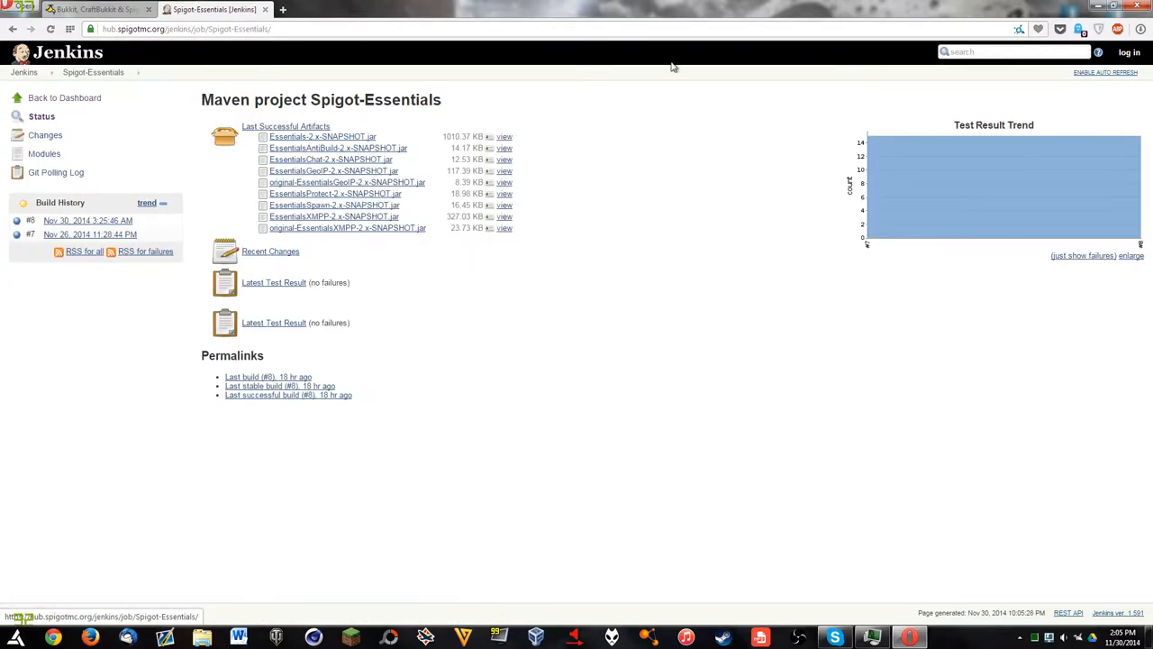
pyautogui.moveTo(564, 297)
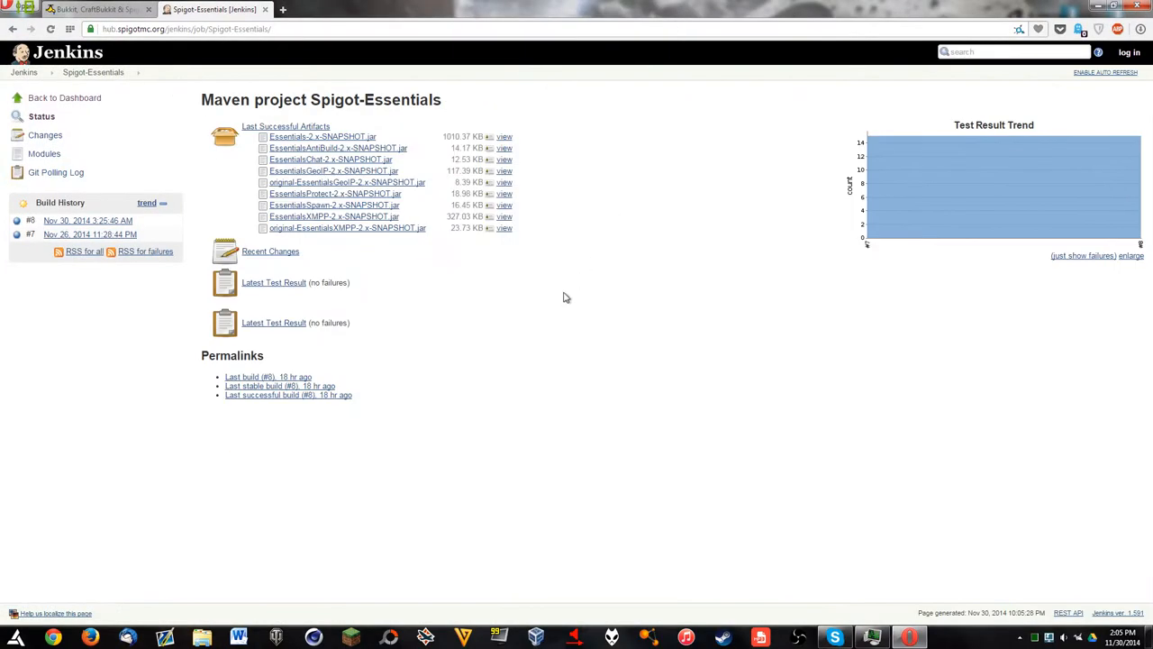
pyautogui.moveTo(500, 345)
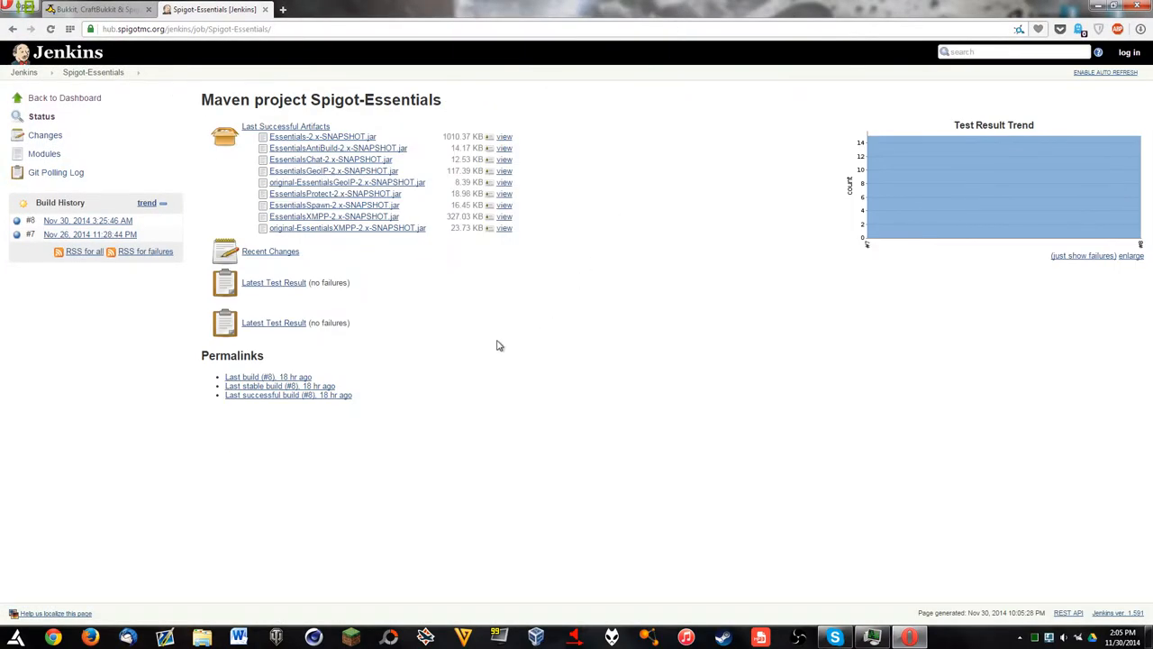
pyautogui.moveTo(1132, 255)
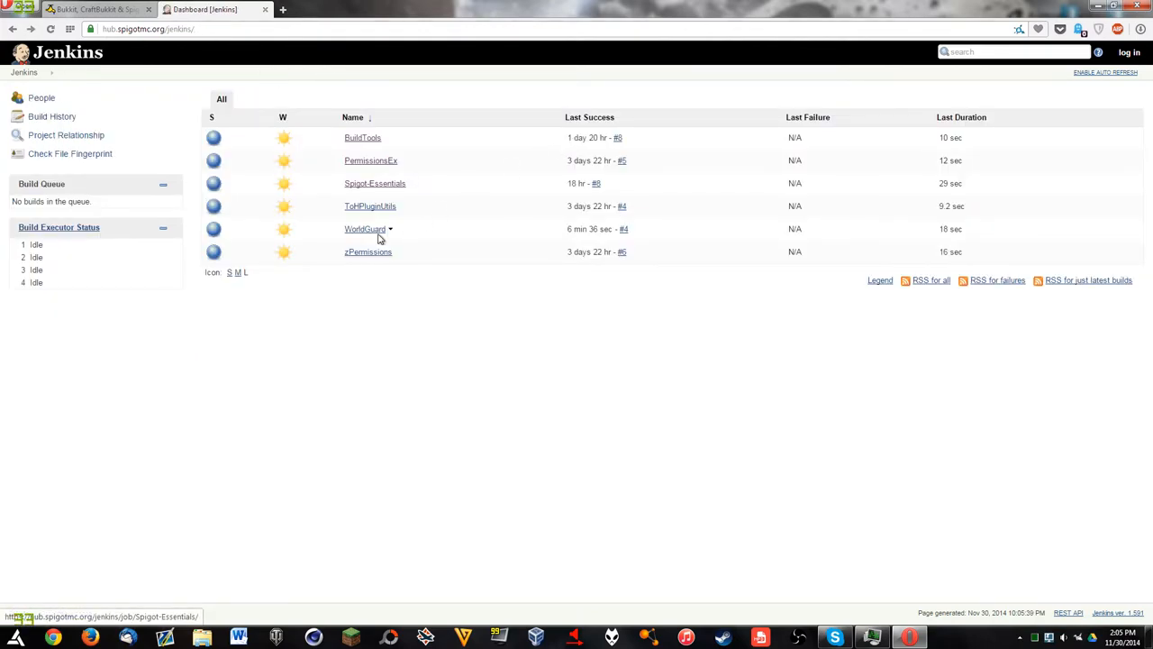
pyautogui.moveTo(377, 257)
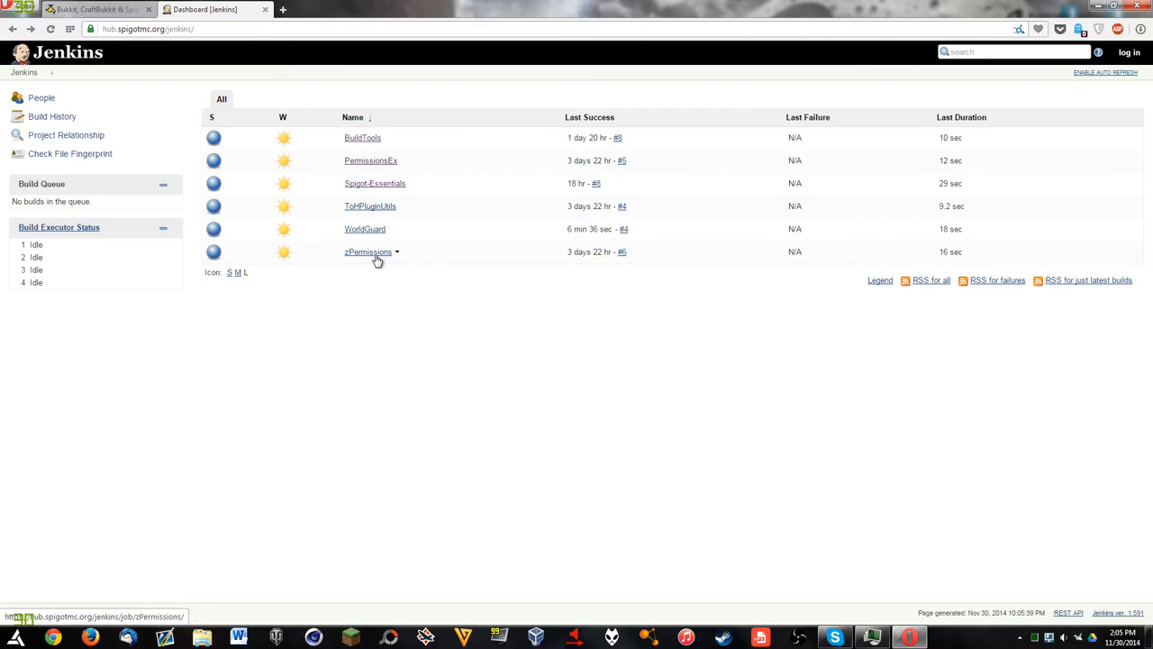